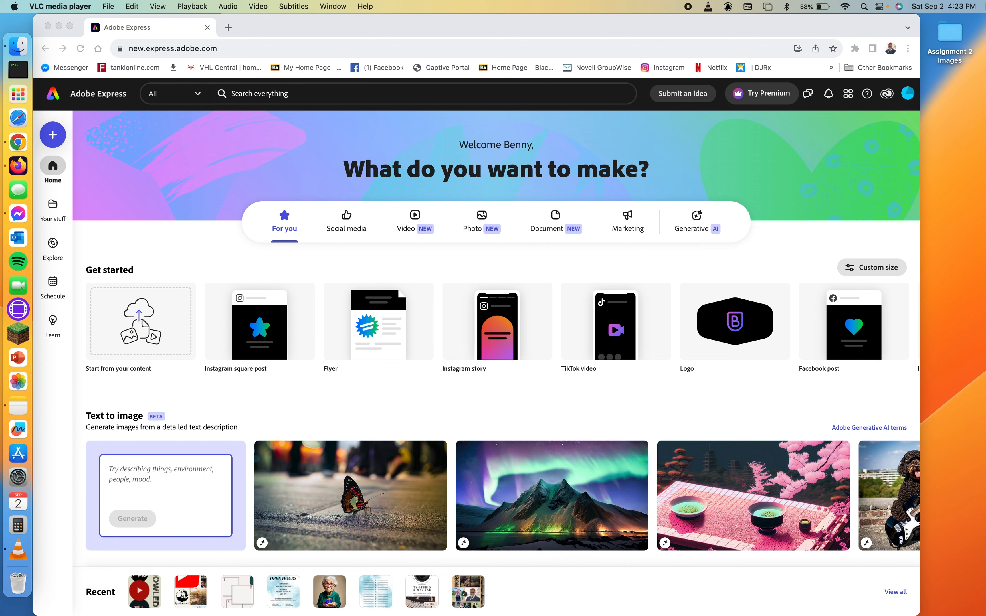
Review the Lynda, Skillshare, YouTube, TV and Benny Productions files in the Assignment 2 Images folder
double_click(950, 35)
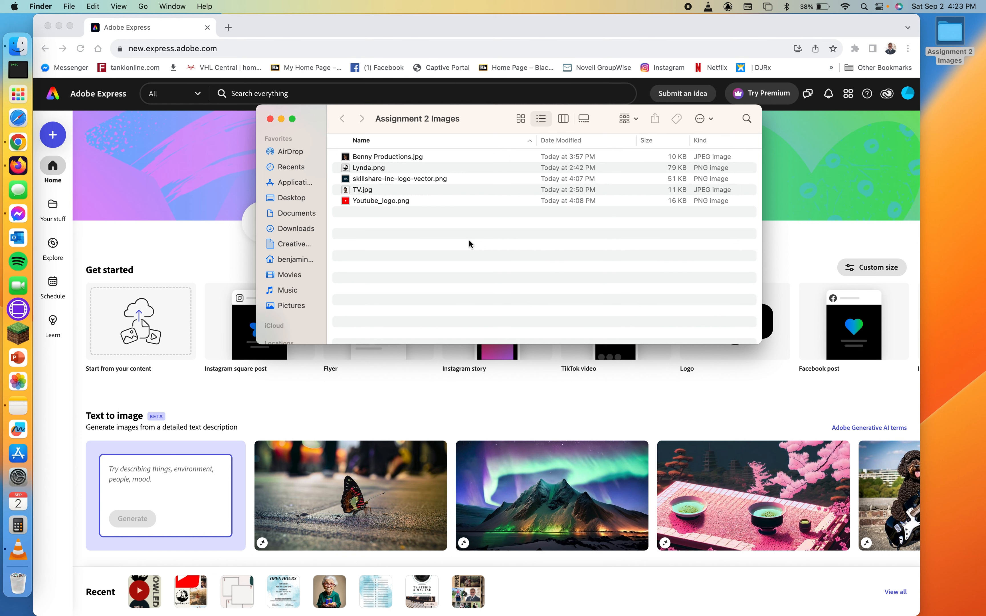
click(367, 168)
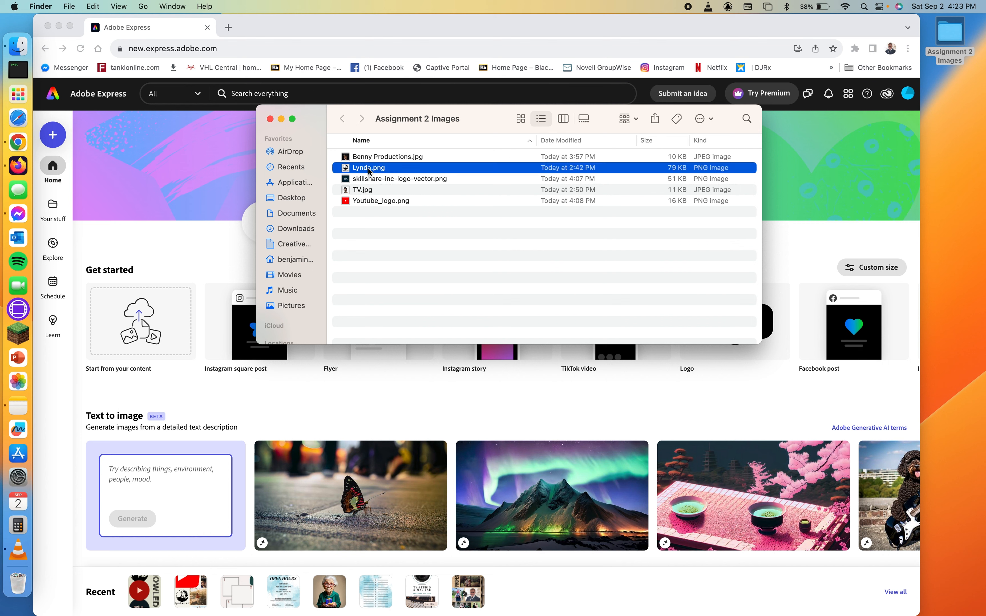
click(399, 178)
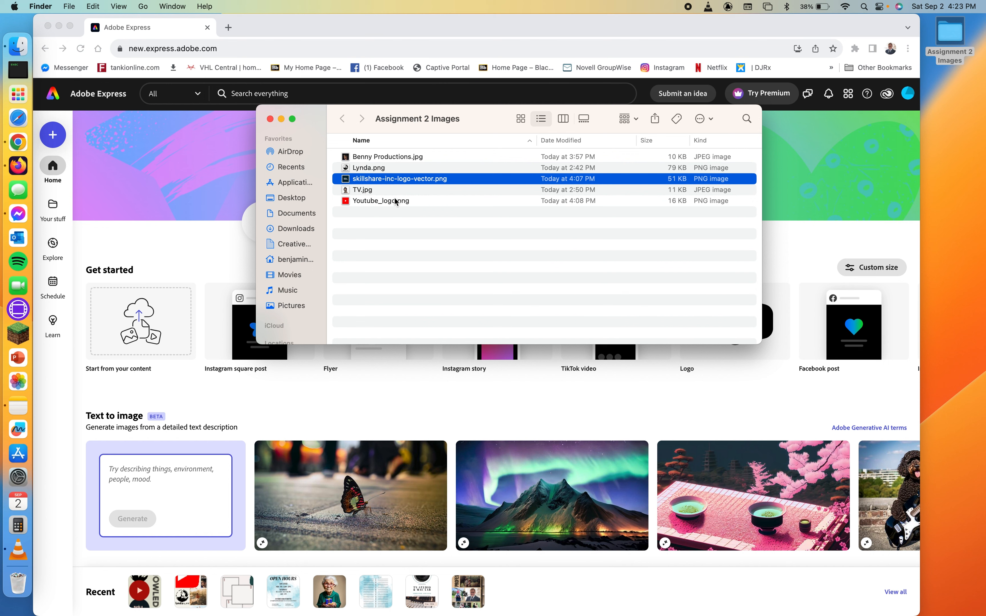
click(380, 201)
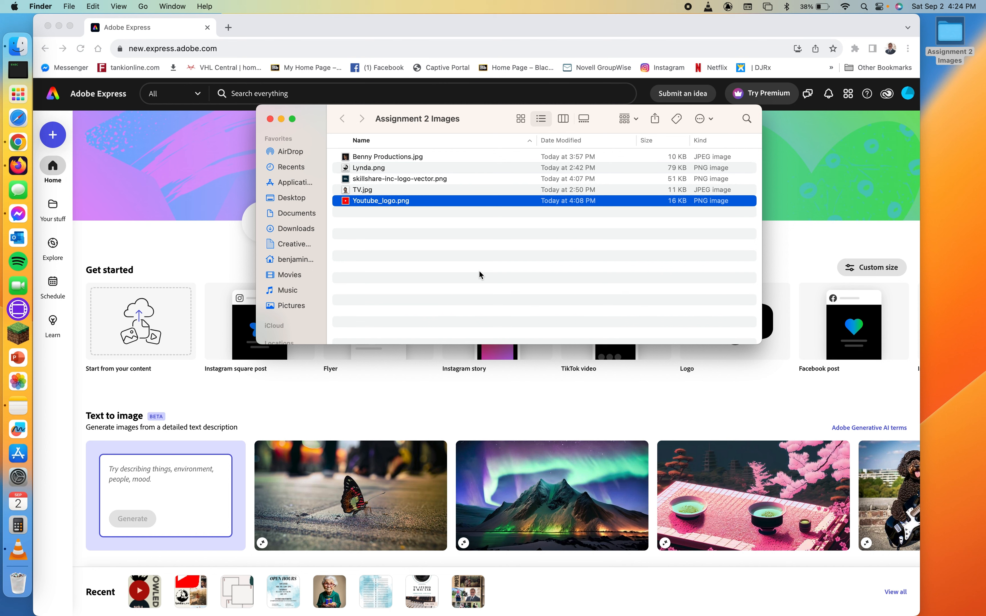
click(363, 190)
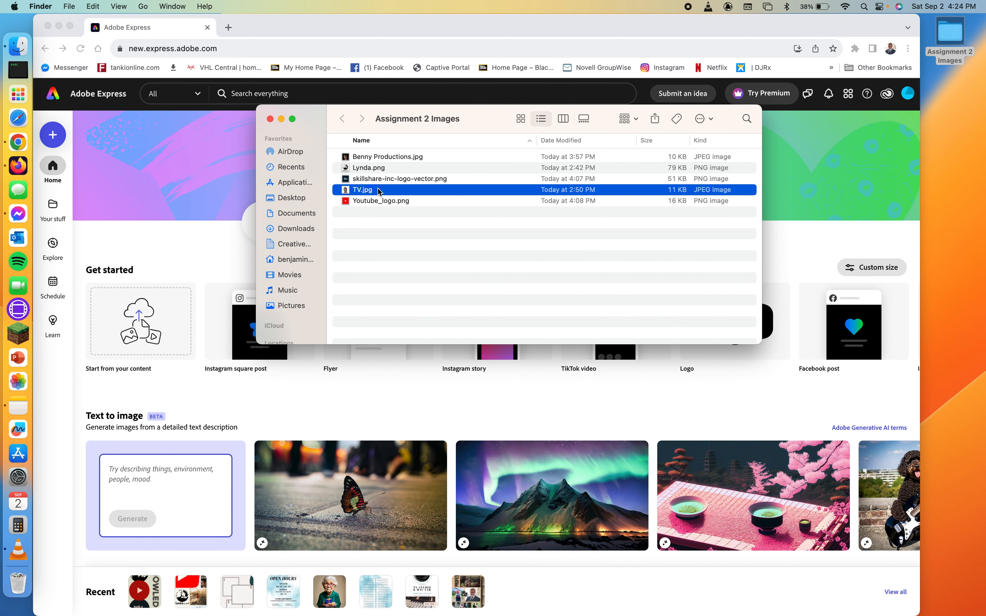
click(388, 156)
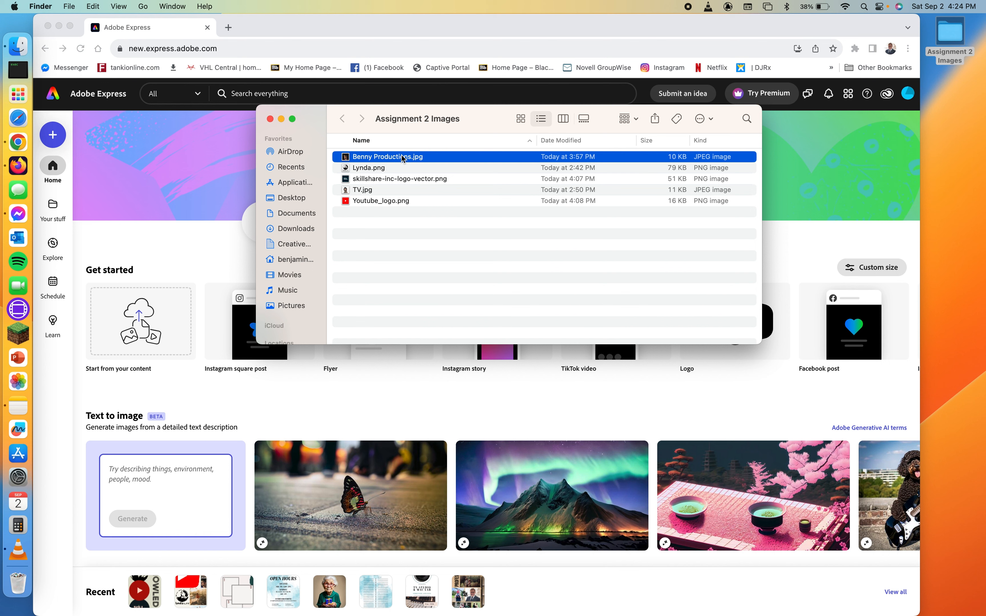
click(466, 220)
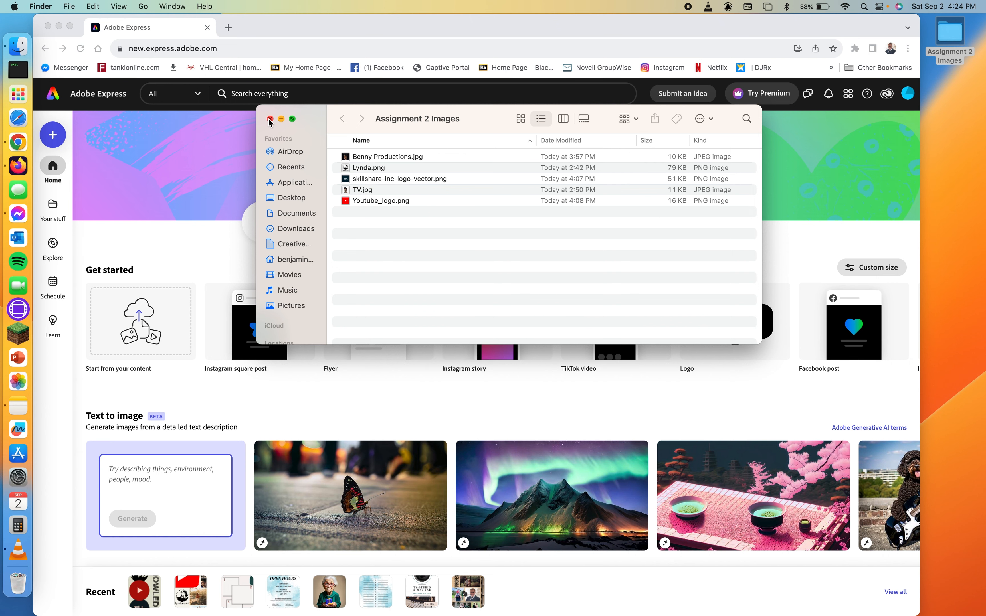
click(270, 119)
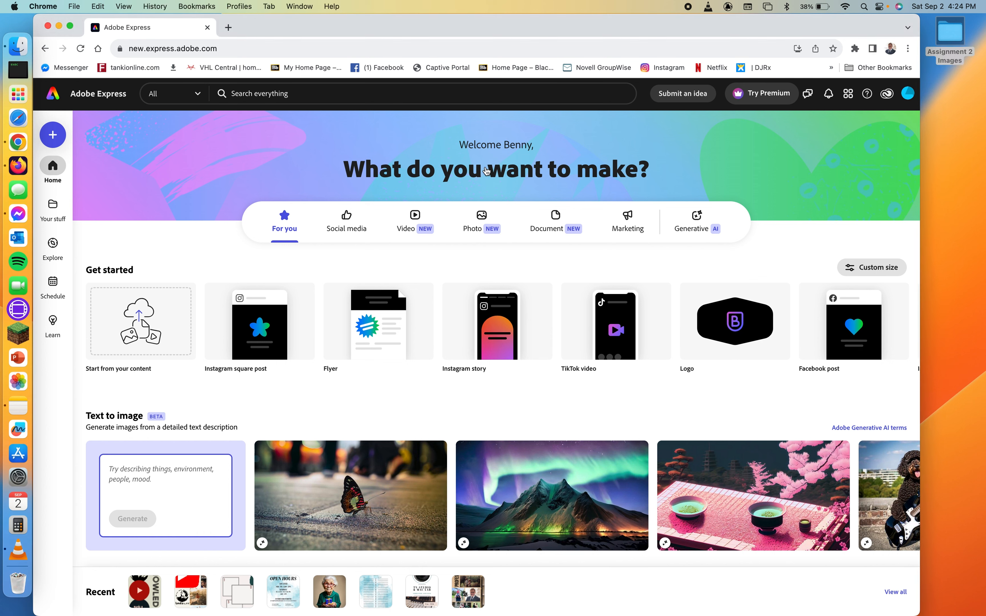
mouse_move(483, 149)
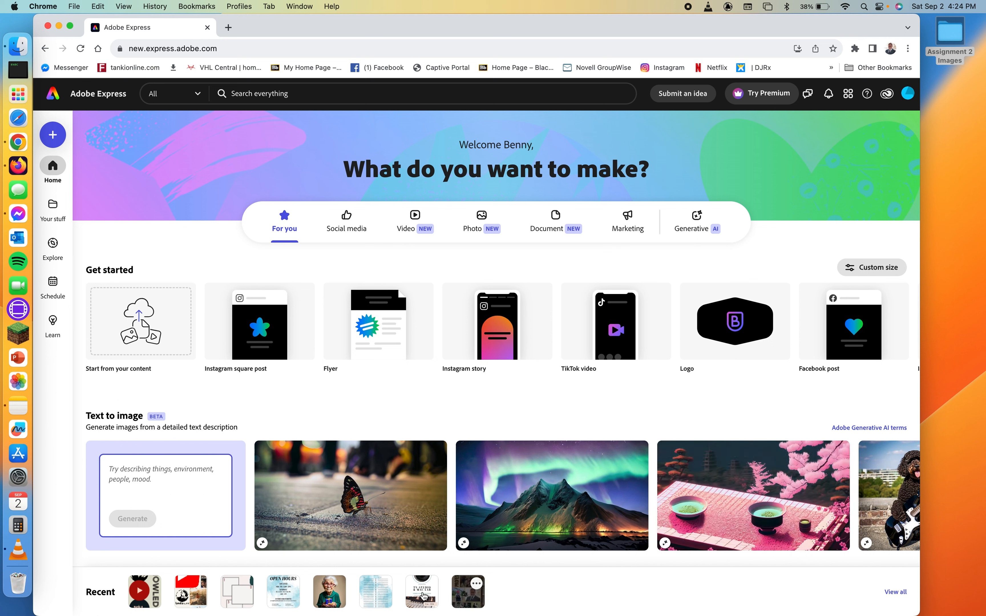
mouse_move(431, 266)
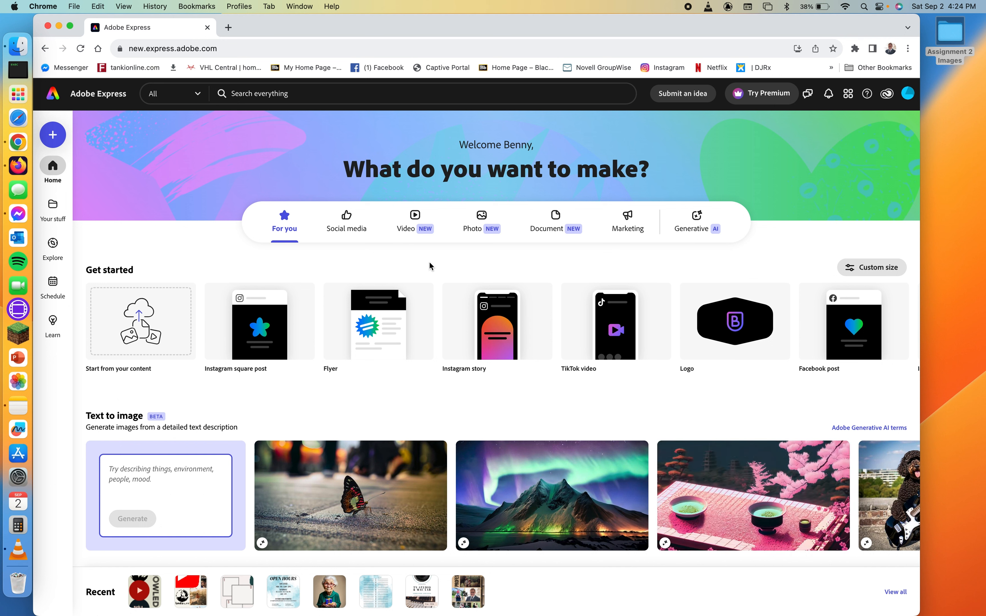
mouse_move(772, 101)
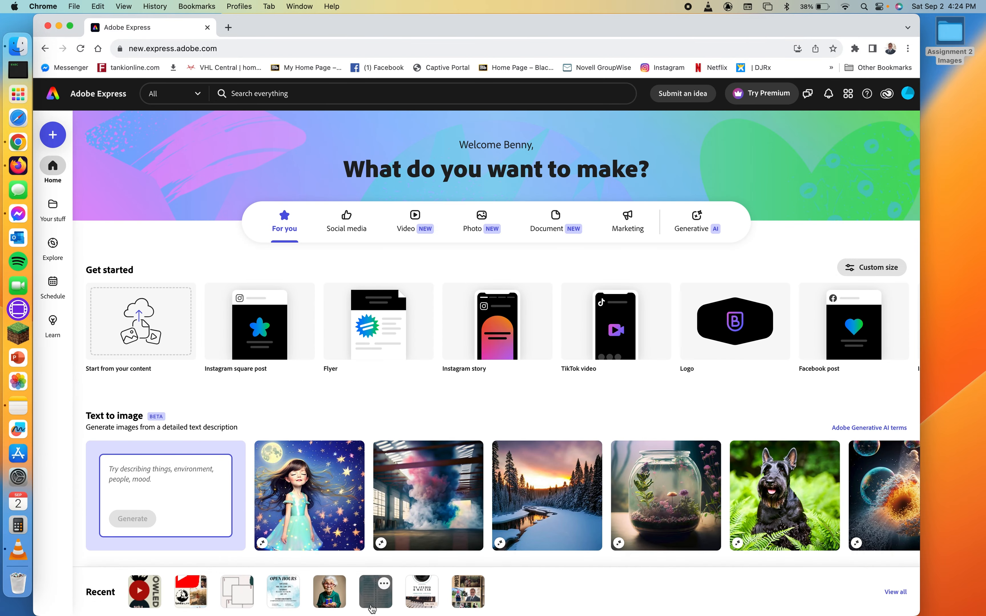
mouse_move(670, 269)
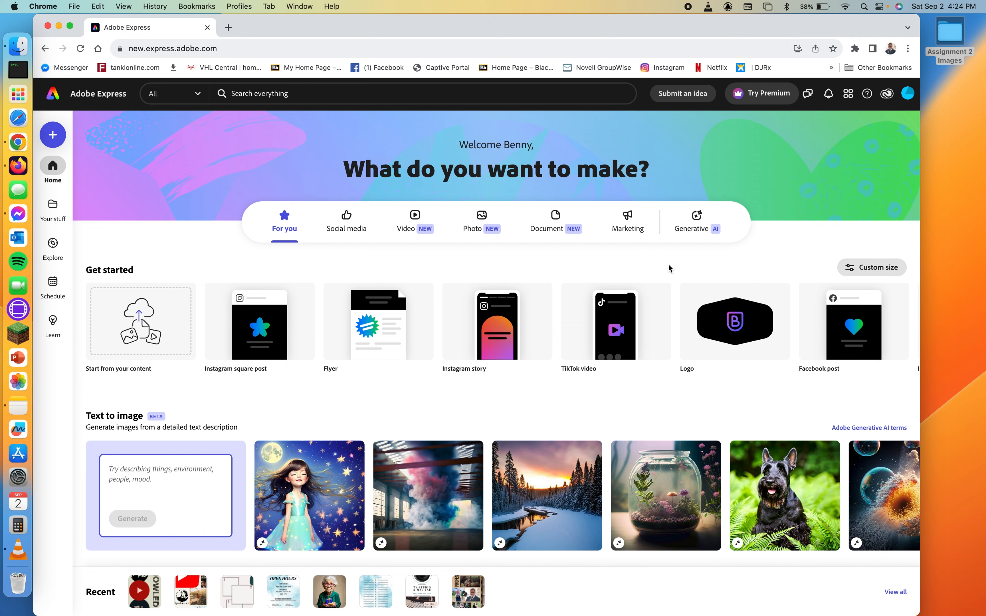
mouse_move(501, 274)
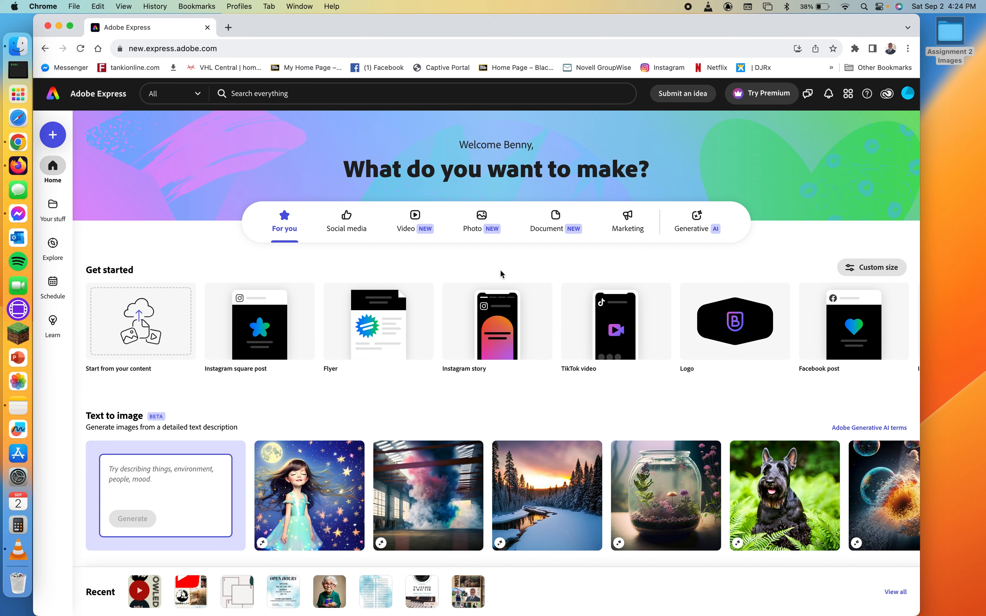
mouse_move(274, 155)
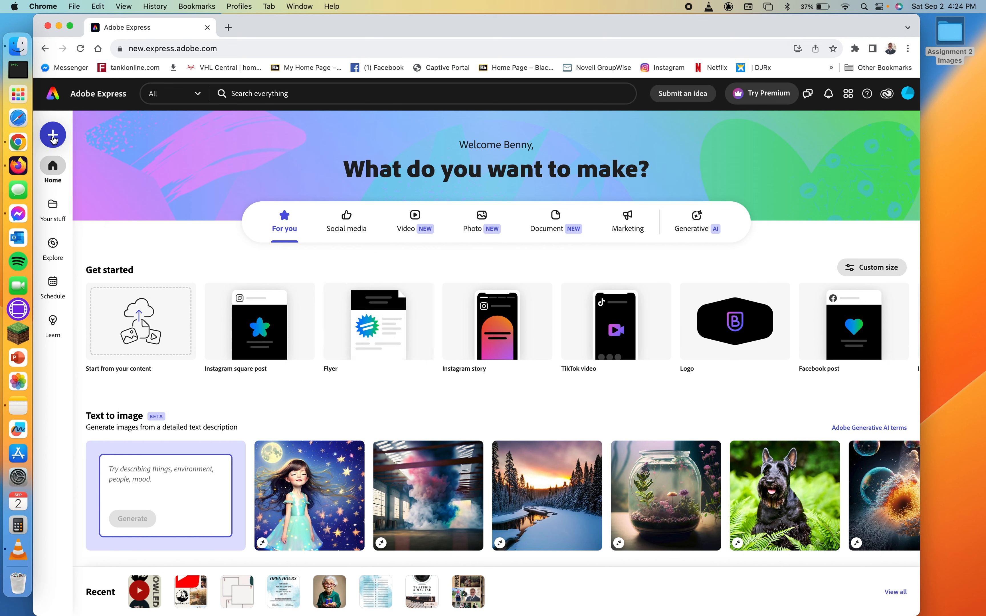
Start a new portrait design and apply the coffee shop template found by searching templates for 'shapes'
click(52, 135)
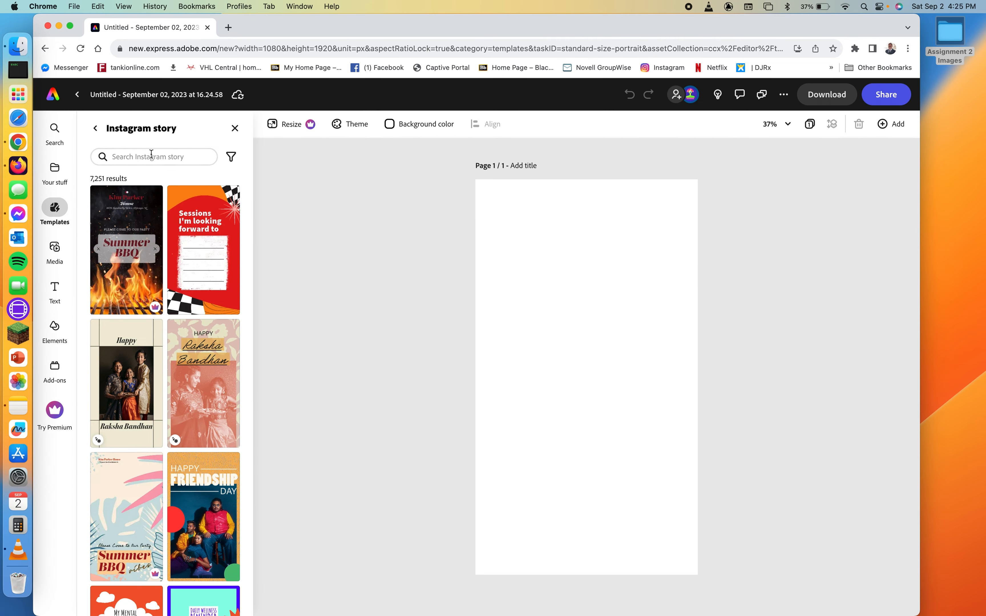
click(94, 128)
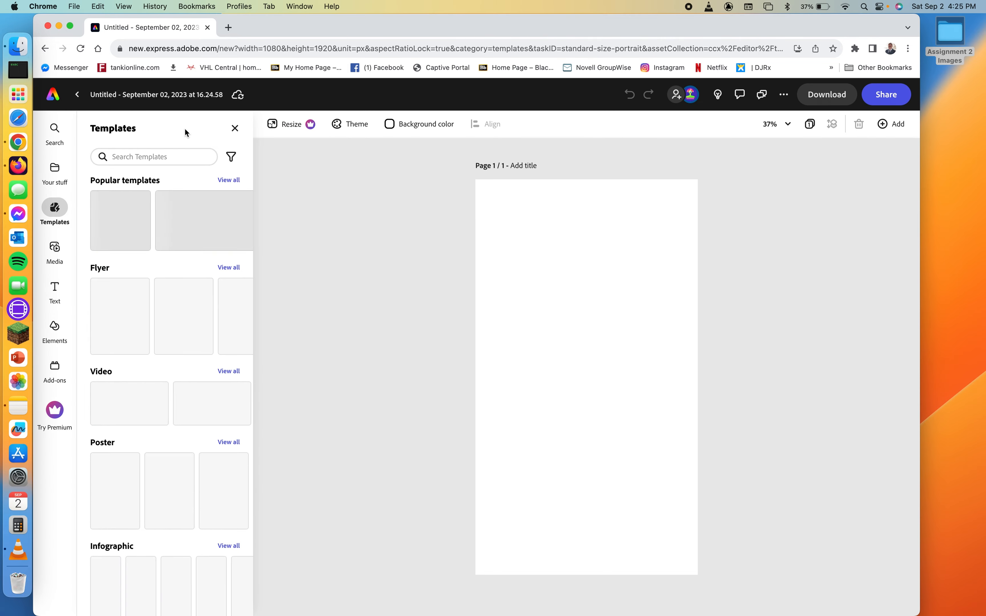
click(153, 157)
text(shapes)
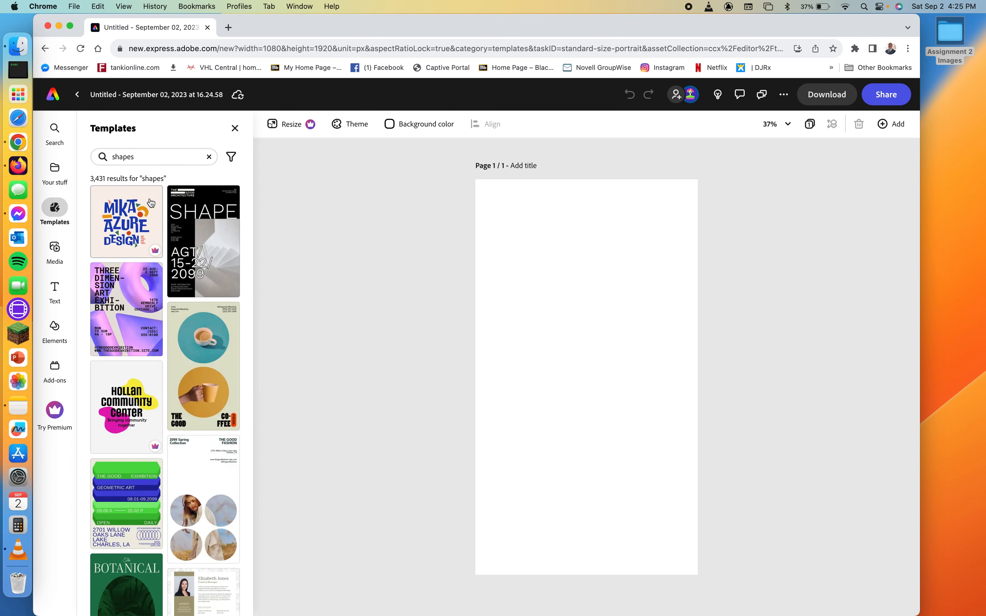
click(203, 366)
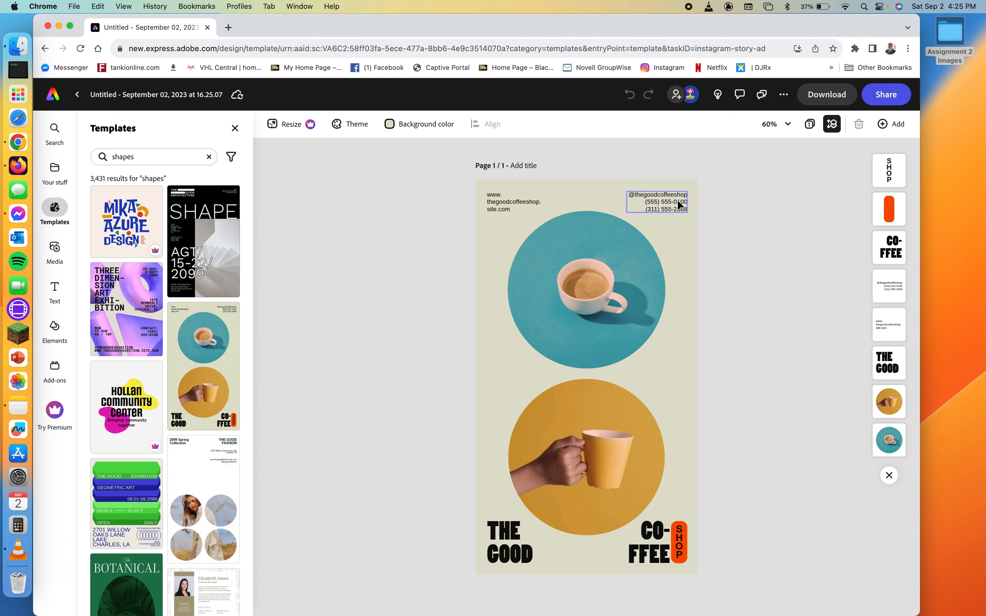
mouse_move(671, 214)
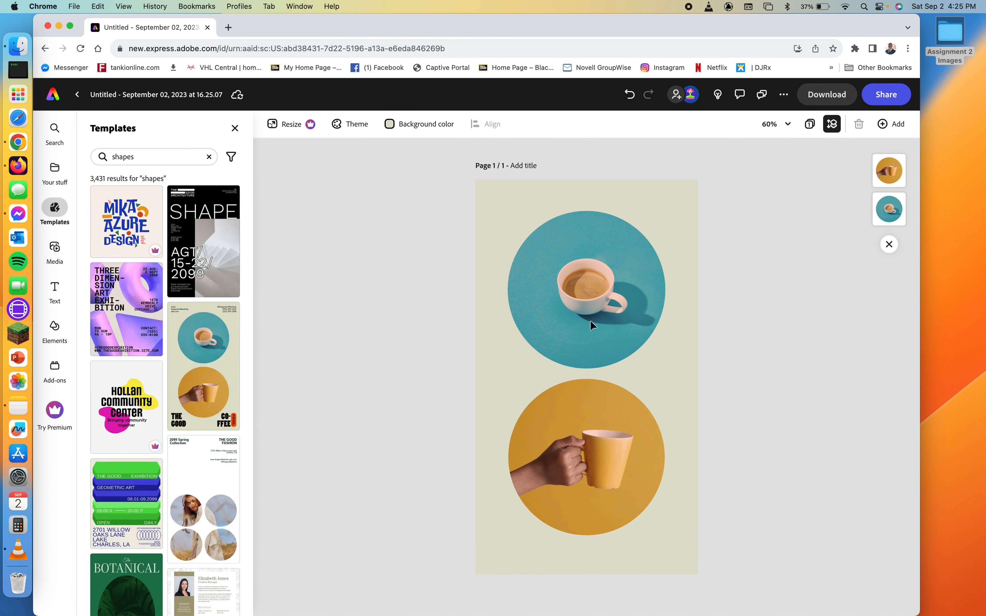
Scale the circle photos down, duplicate the blue cup circle and overlap it with the yellow one
click(586, 456)
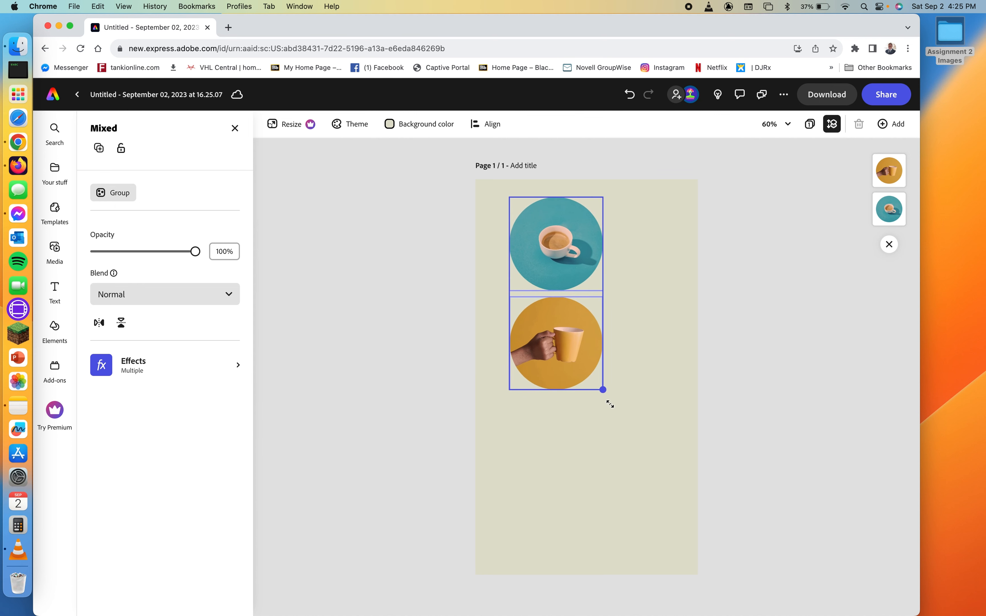
click(54, 213)
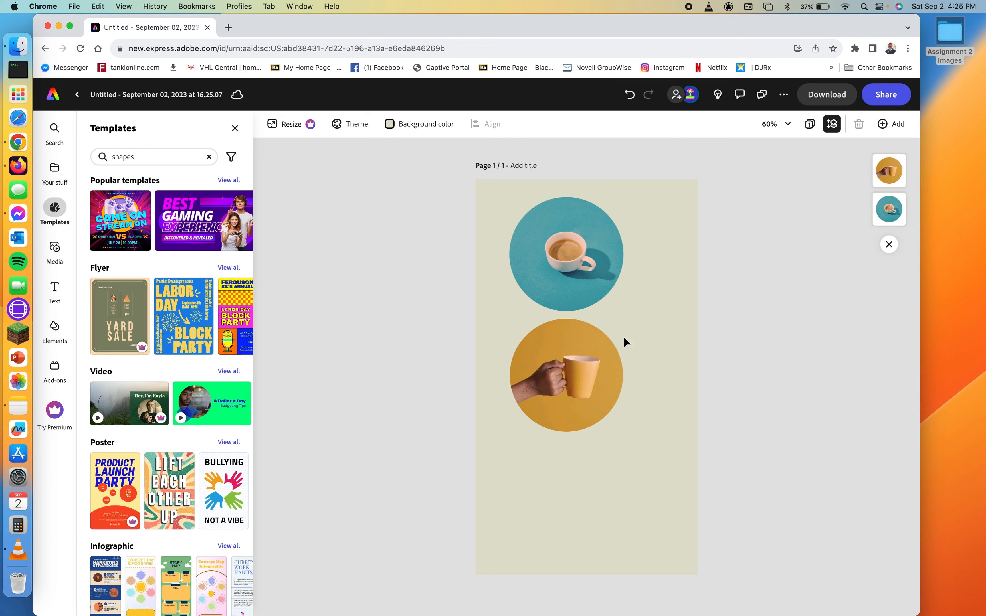
click(565, 253)
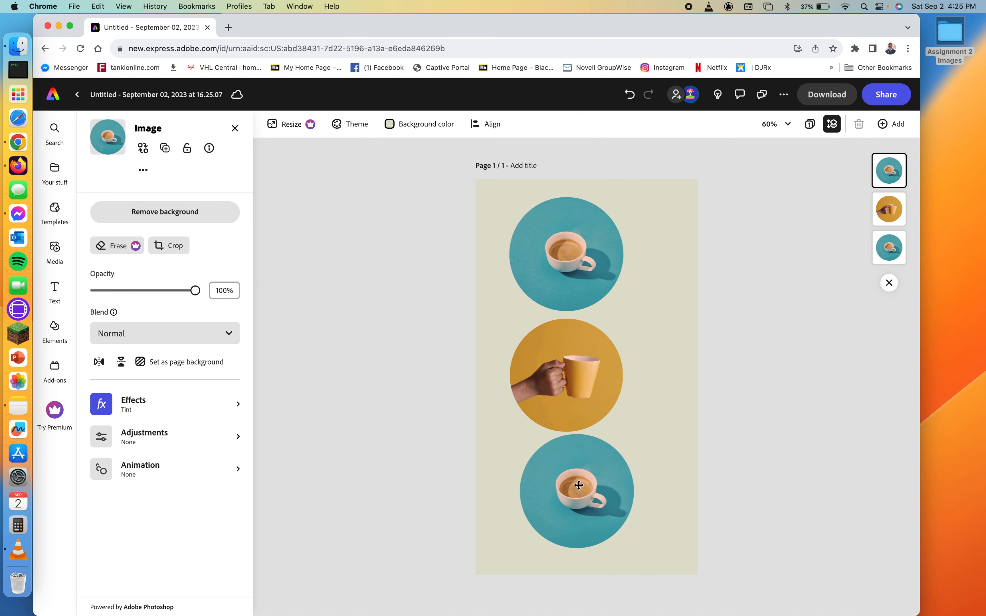
drag(579, 485, 582, 462)
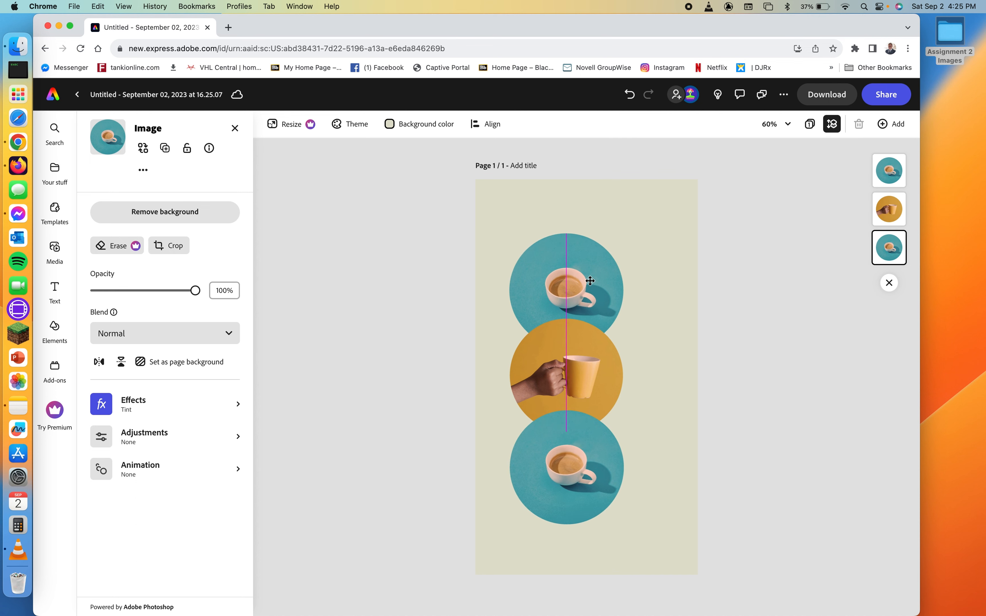
Line the yellow circle up in the column and select the top cup photo for replacement
click(565, 289)
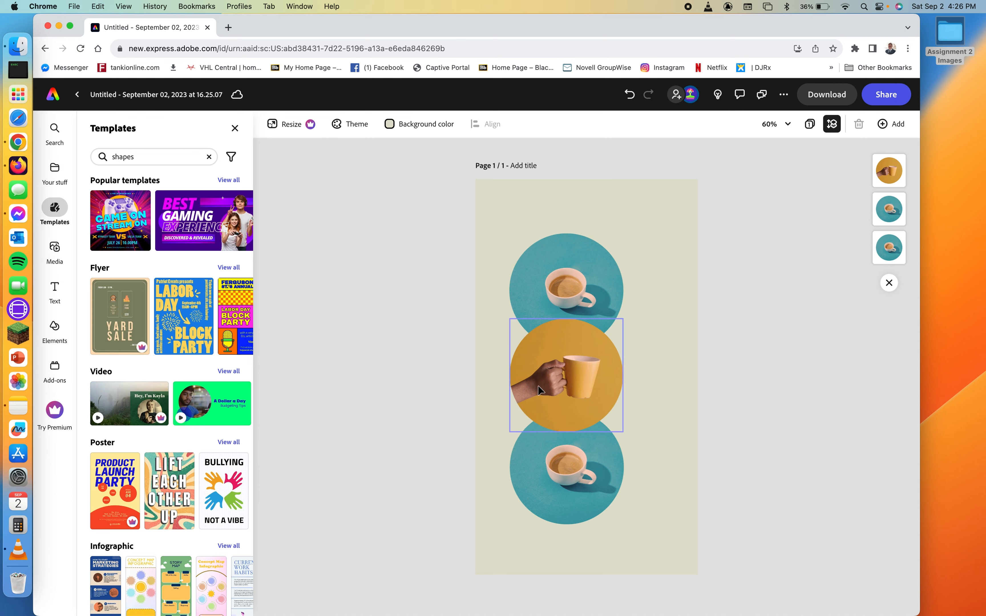
mouse_move(603, 314)
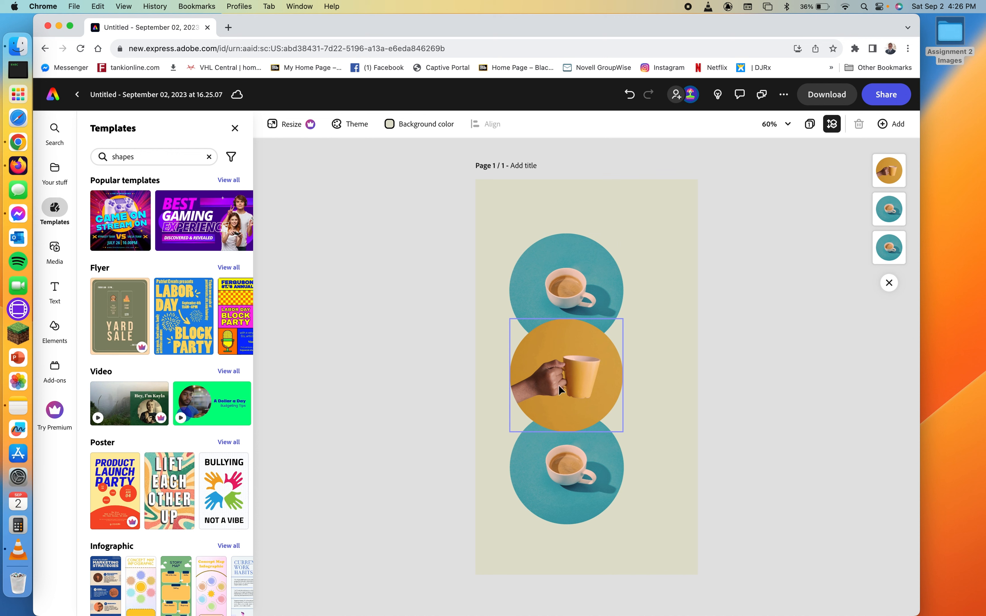
mouse_move(599, 352)
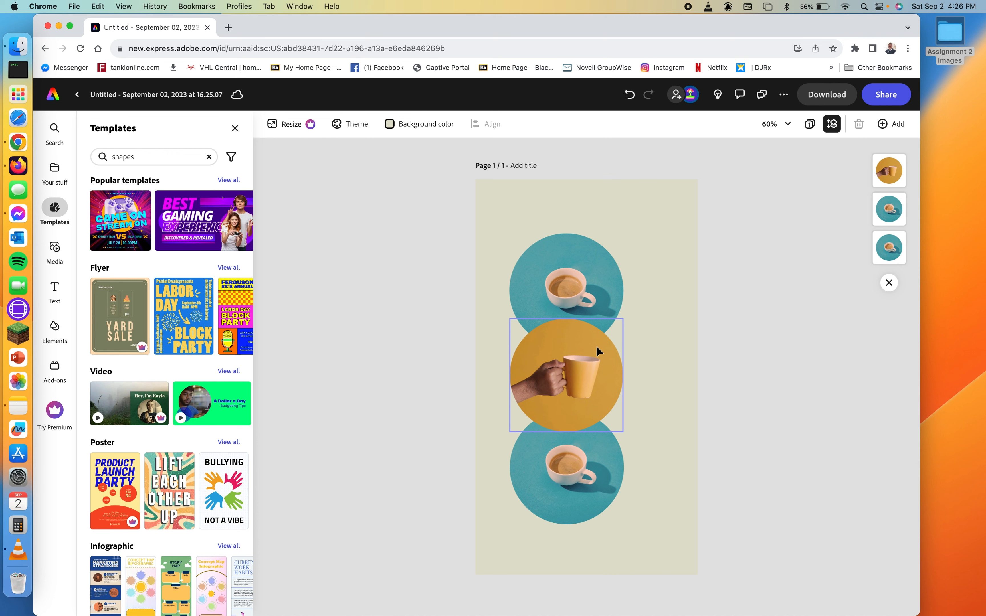
mouse_move(609, 322)
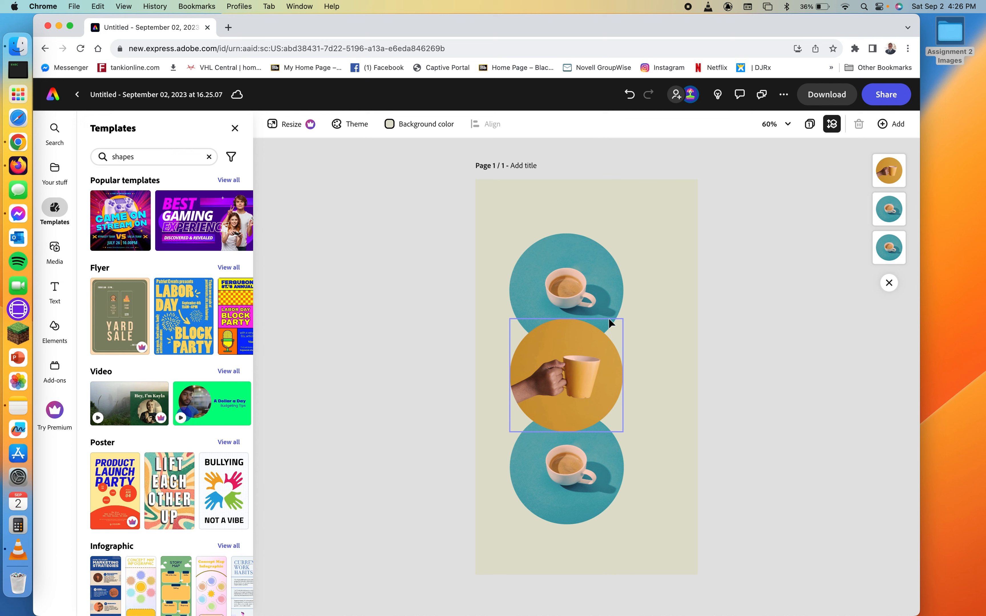
mouse_move(616, 349)
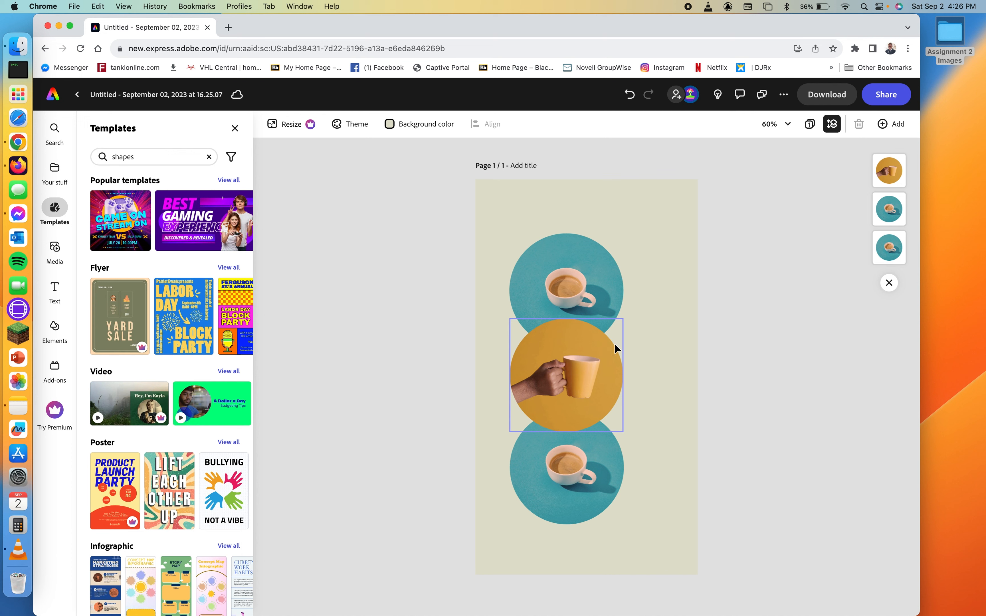
click(433, 203)
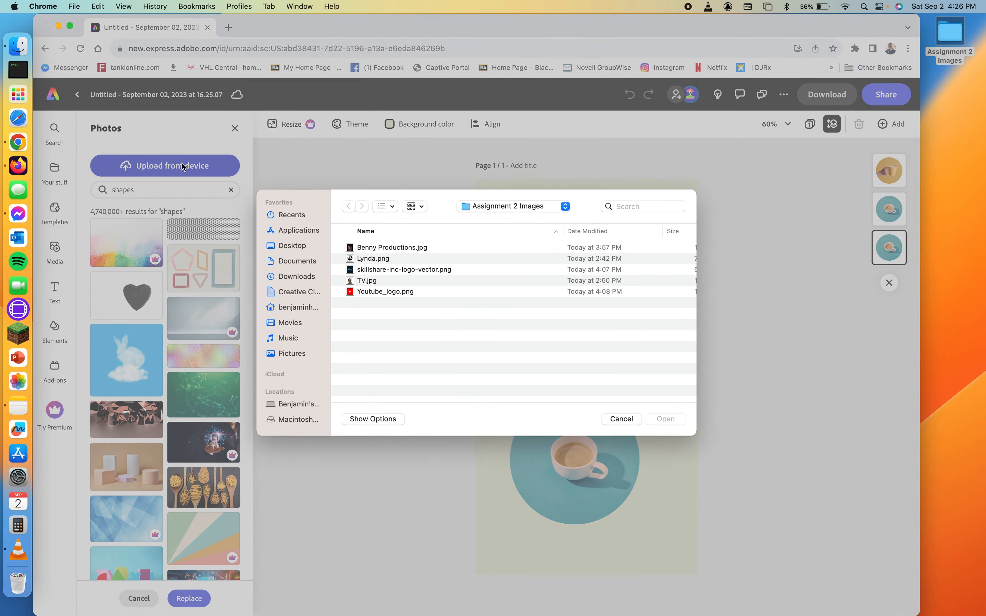
Replace the three circle photos with the uploaded Lynda, YouTube and Skillshare logo files
click(374, 260)
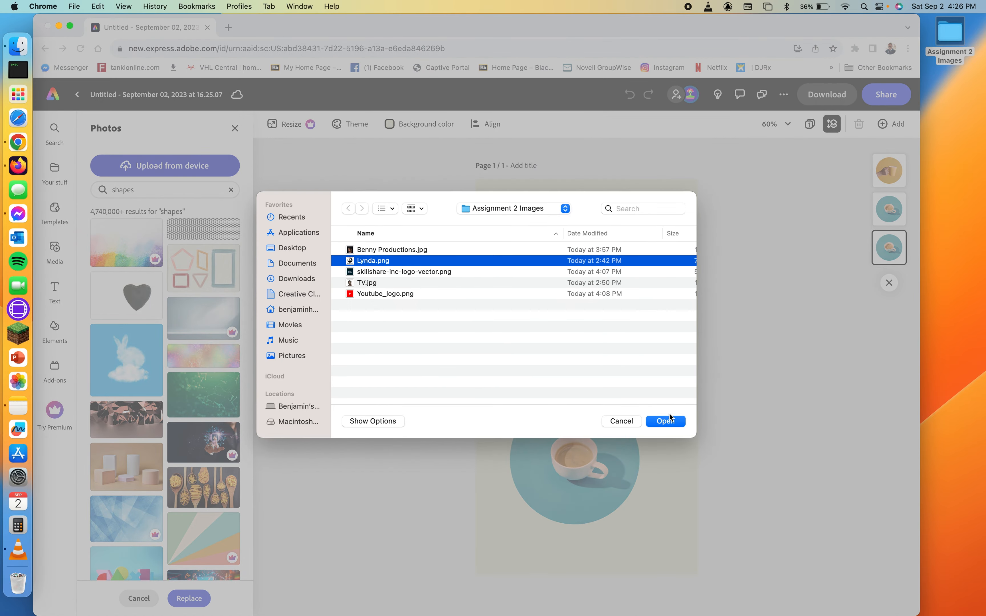
click(665, 421)
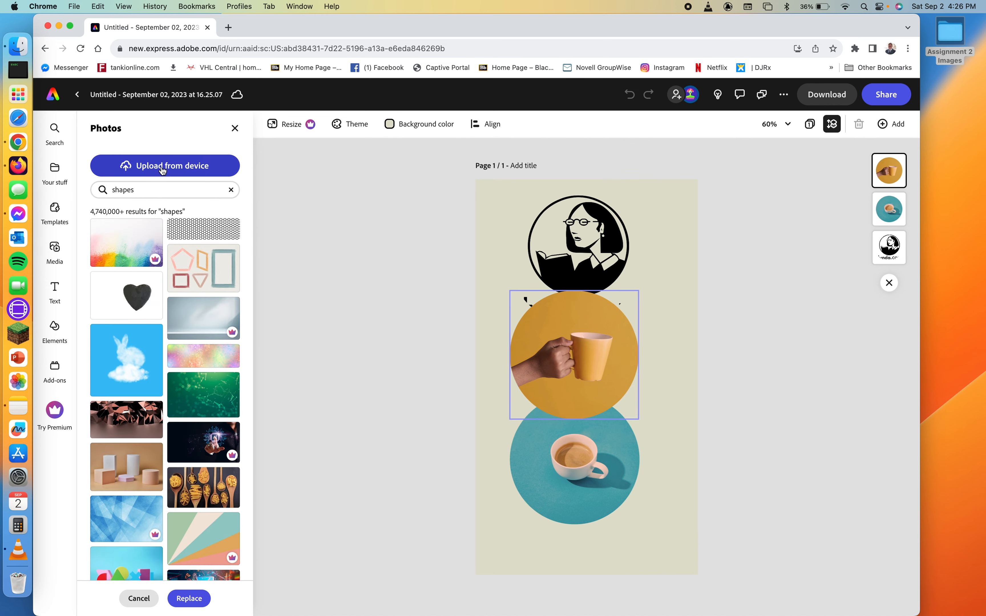
click(165, 166)
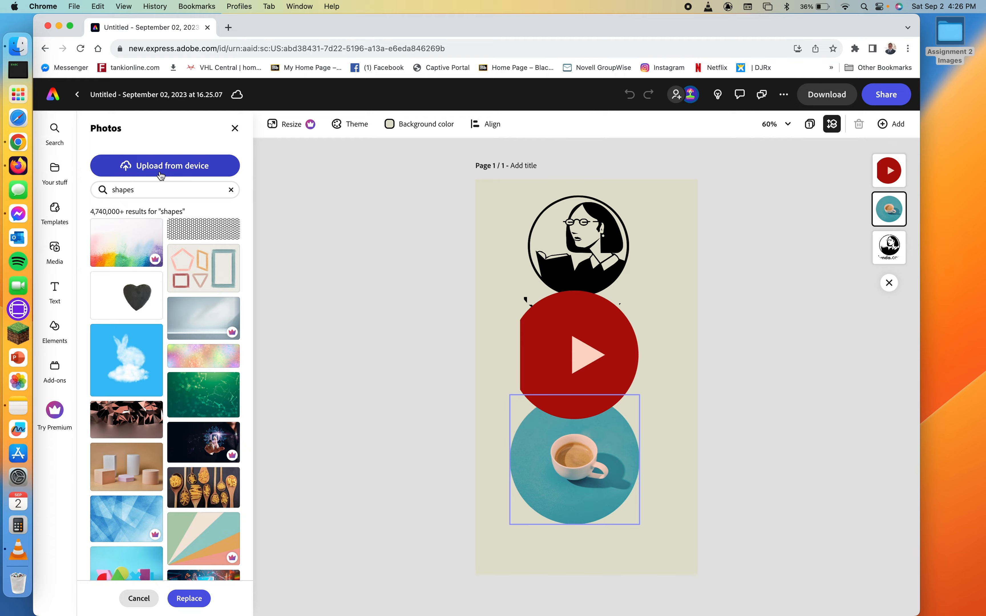
click(165, 165)
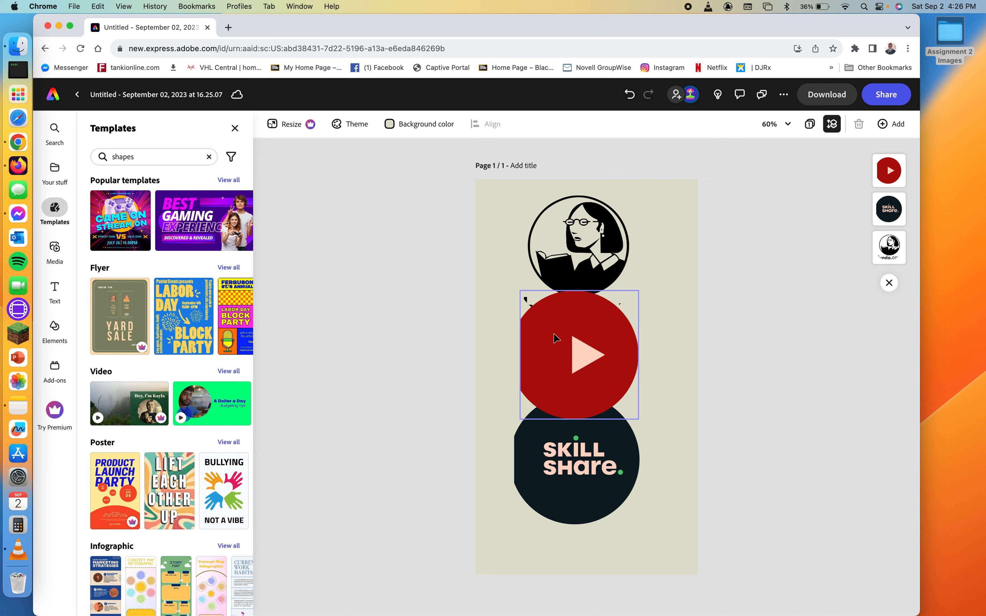
mouse_move(584, 357)
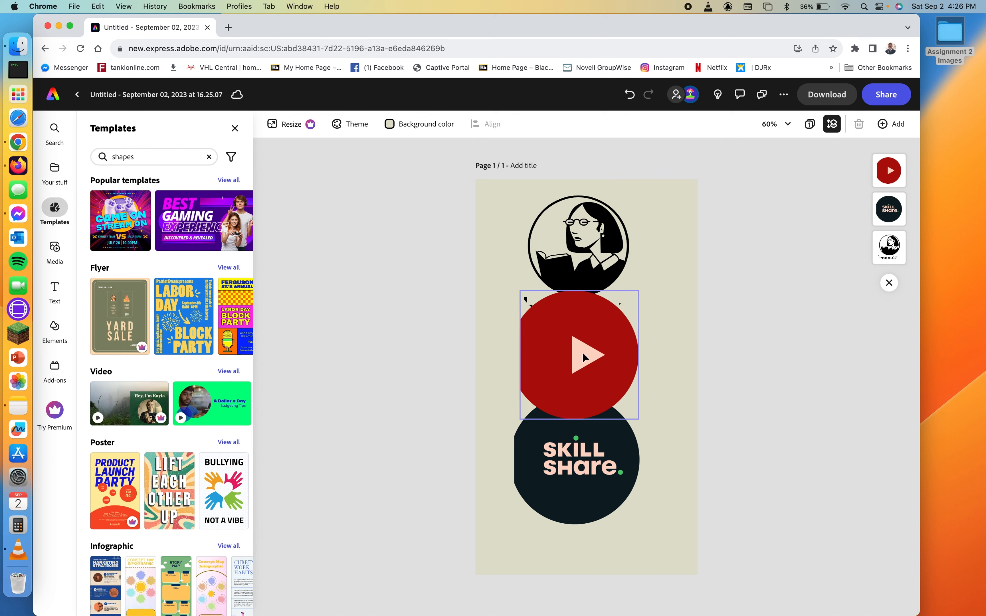
mouse_move(564, 381)
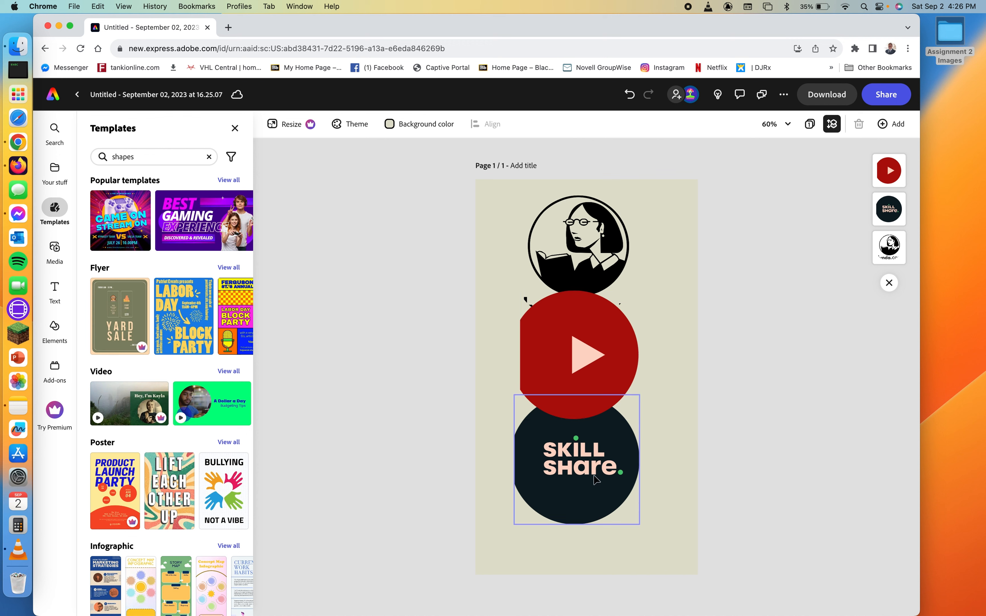
click(576, 246)
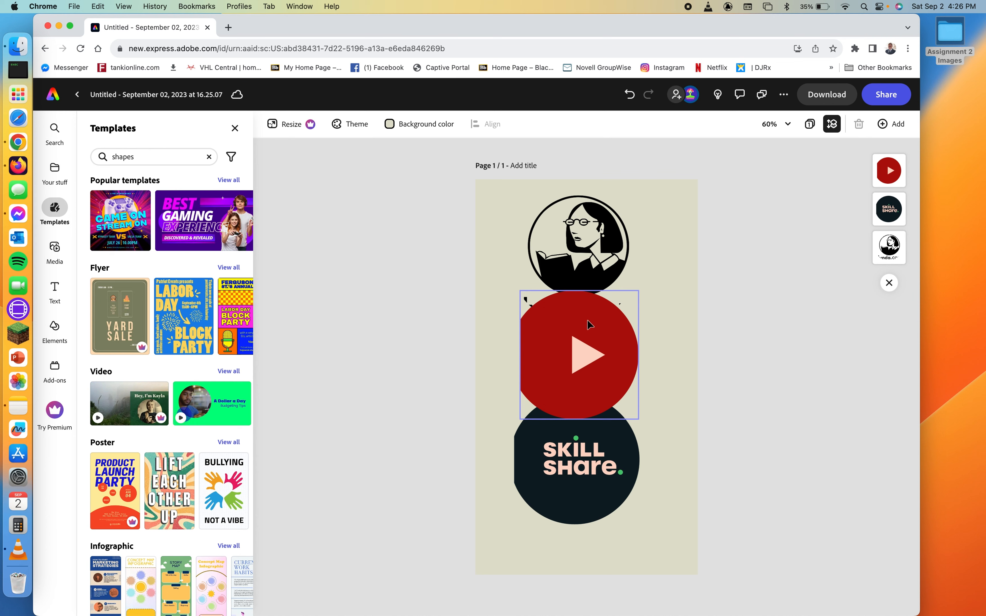
Crop the Lynda logo using its Original proportions
click(586, 497)
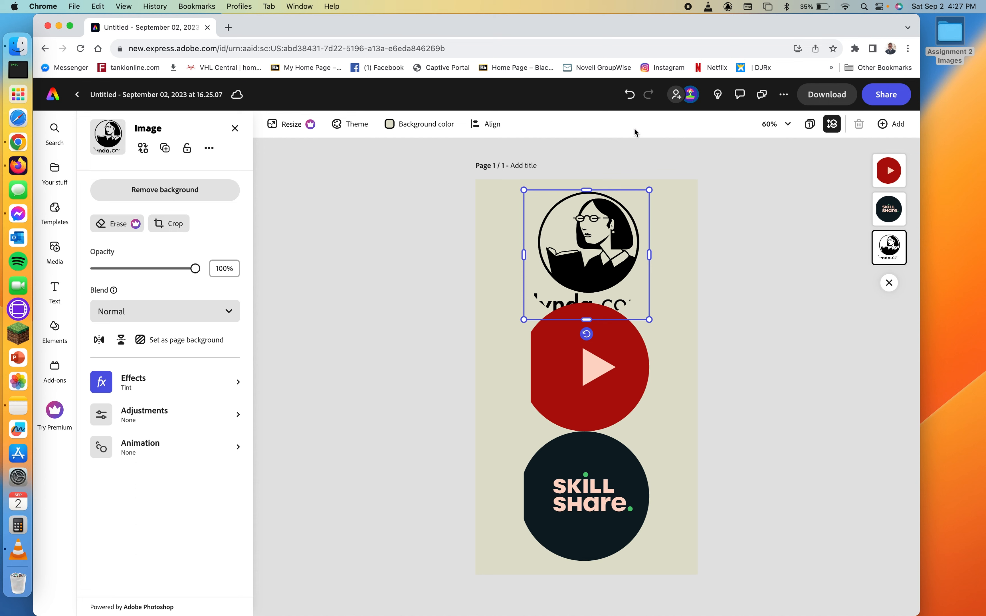
click(174, 224)
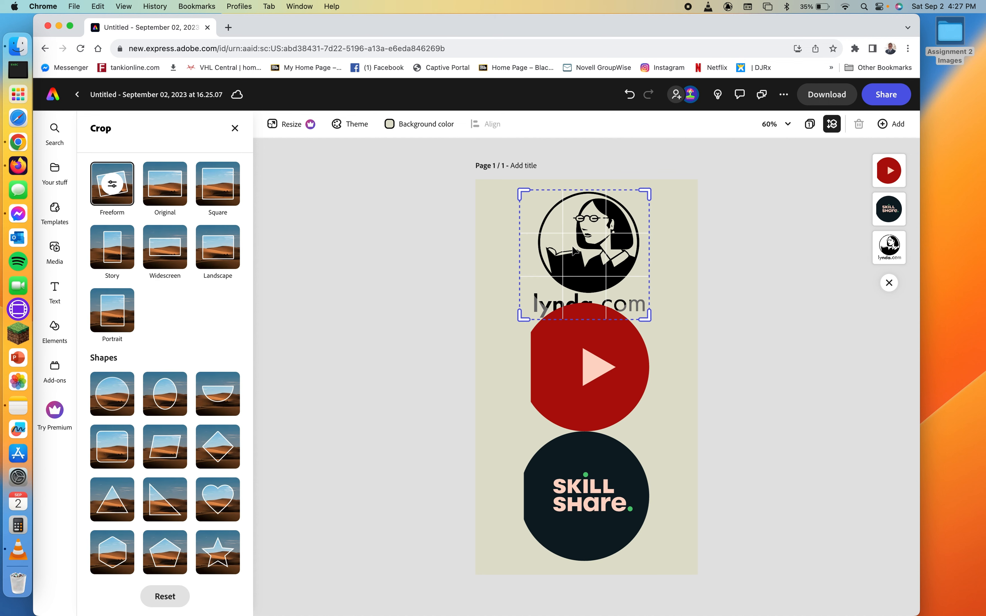
mouse_move(590, 247)
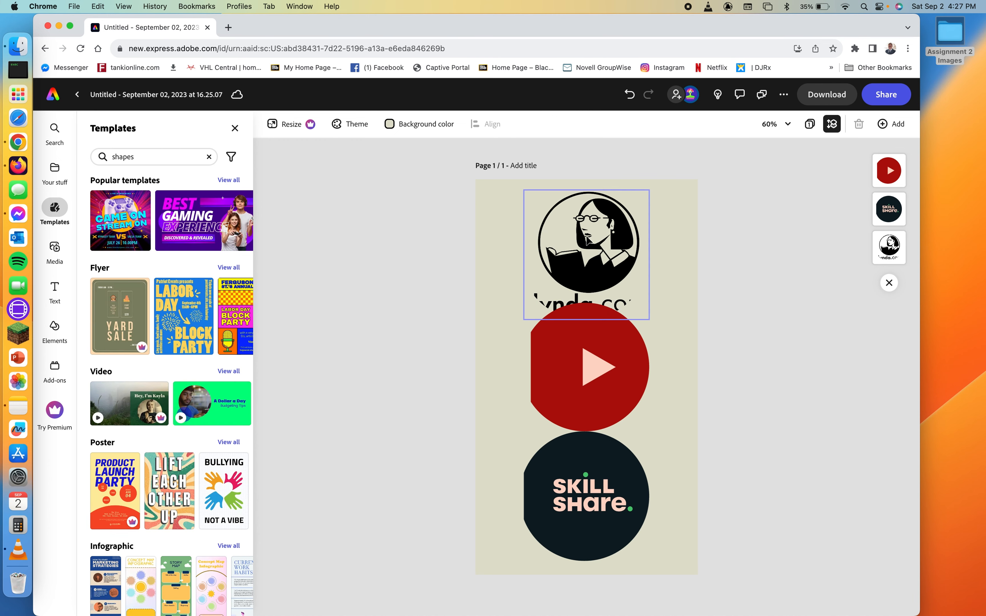
click(586, 254)
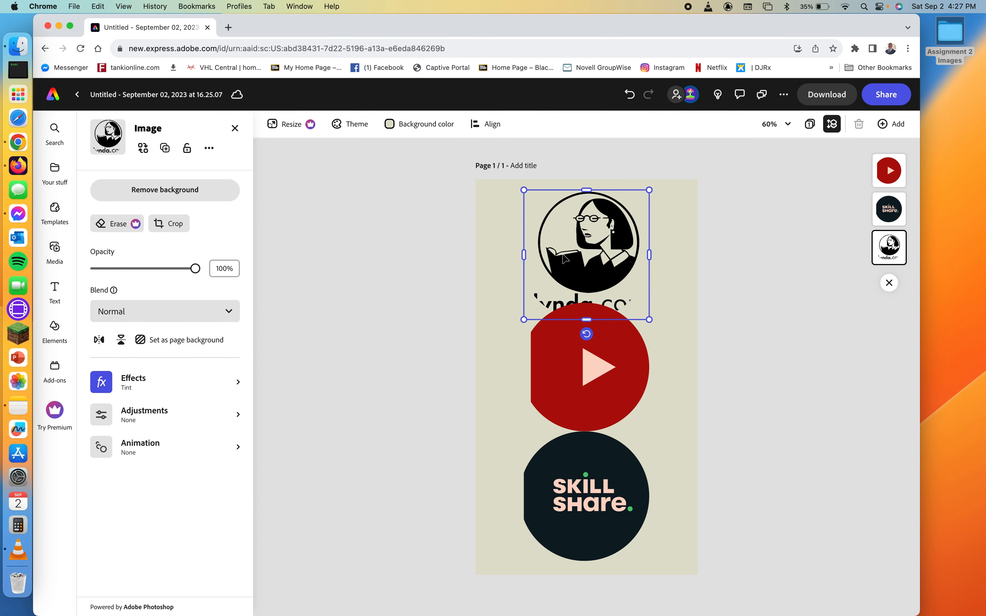
click(174, 224)
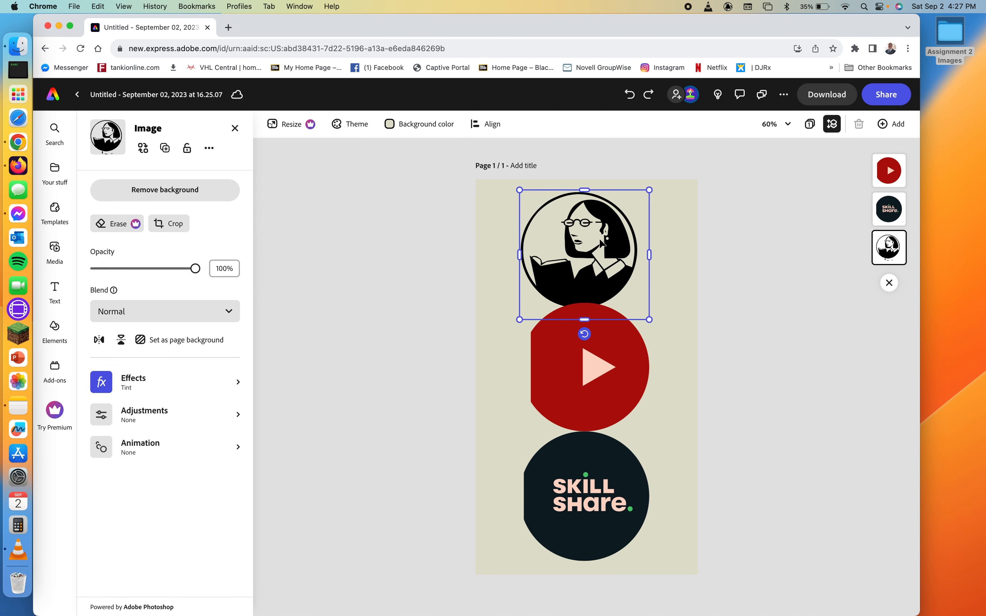
click(168, 223)
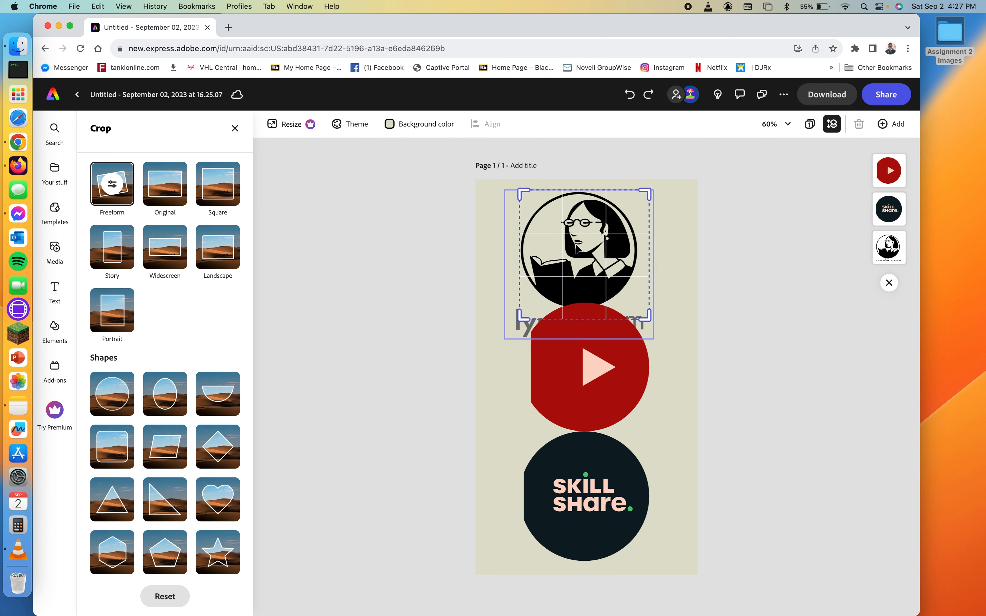
click(164, 183)
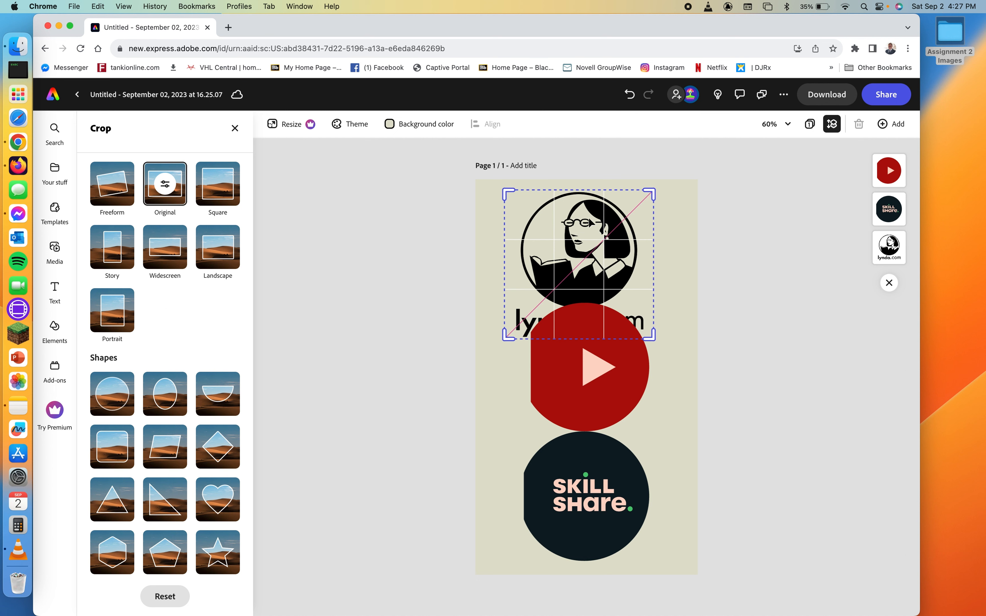
click(235, 128)
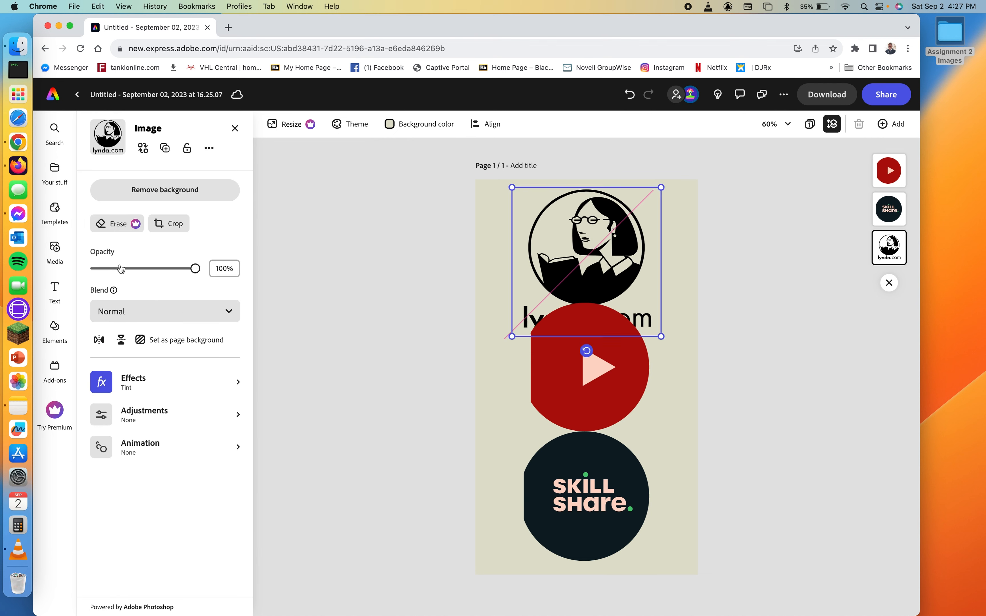
Recrop the Lynda logo to a circle positioned over the portrait, hiding the lynda.com wordmark
click(168, 223)
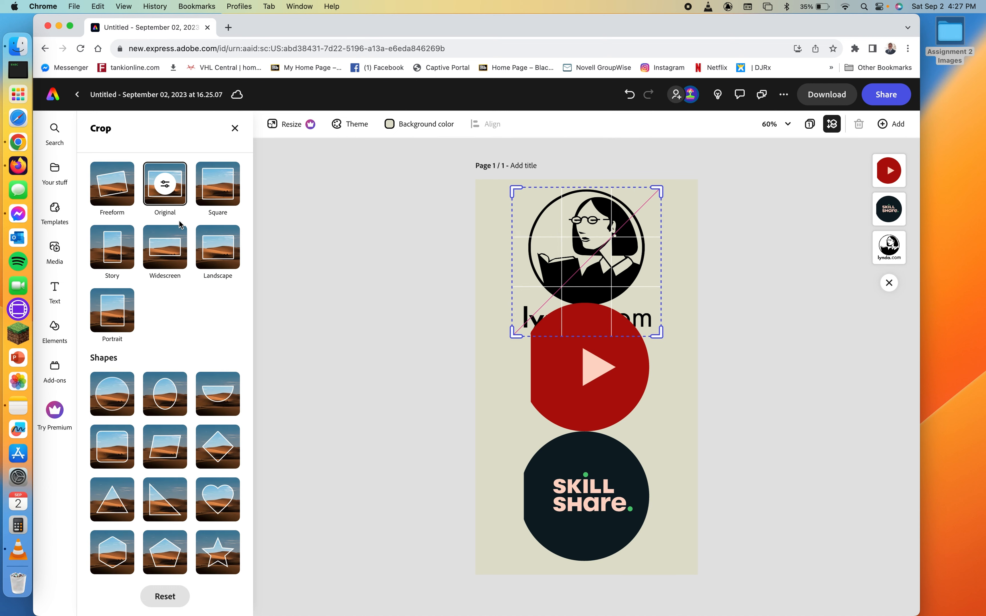
click(111, 394)
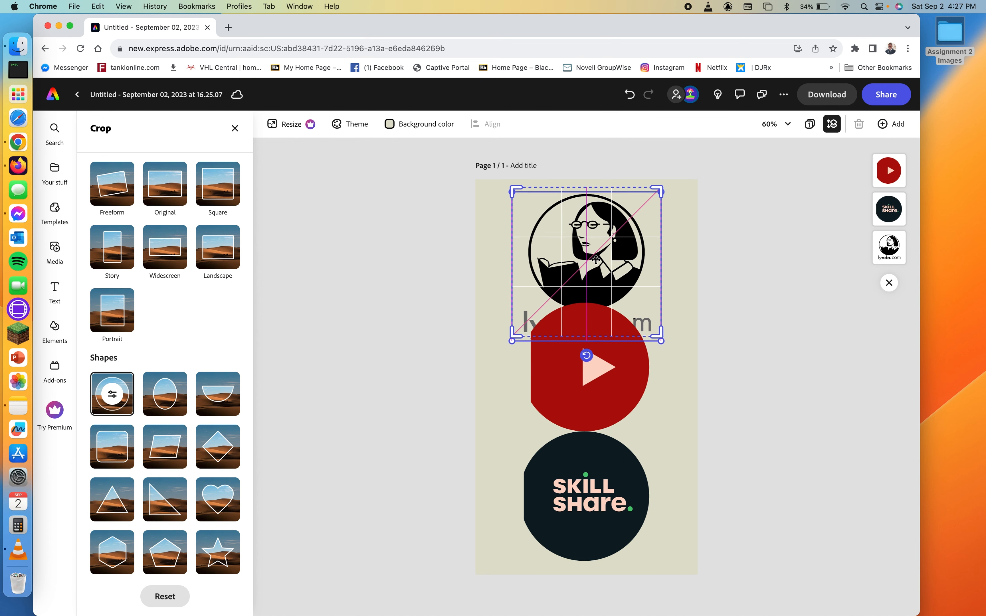
drag(587, 252, 586, 271)
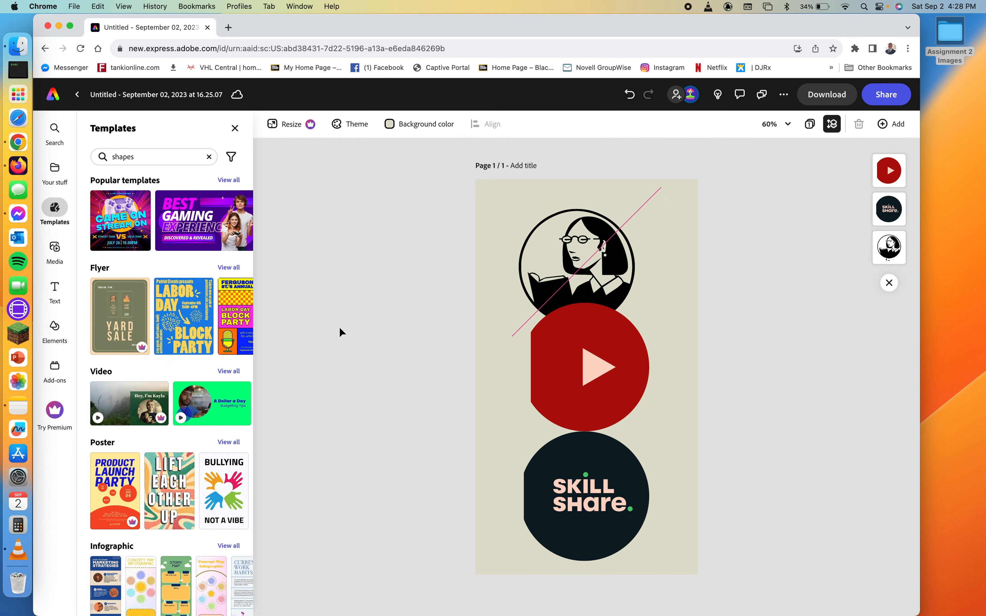
Enlarge the YouTube circle toward the right beneath the Lynda logo
click(575, 252)
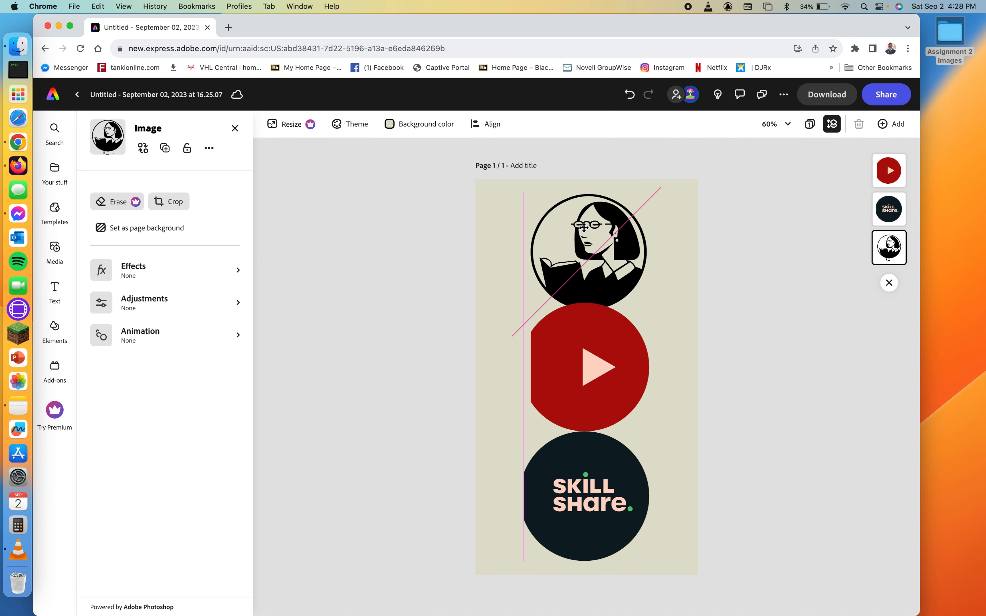
click(587, 251)
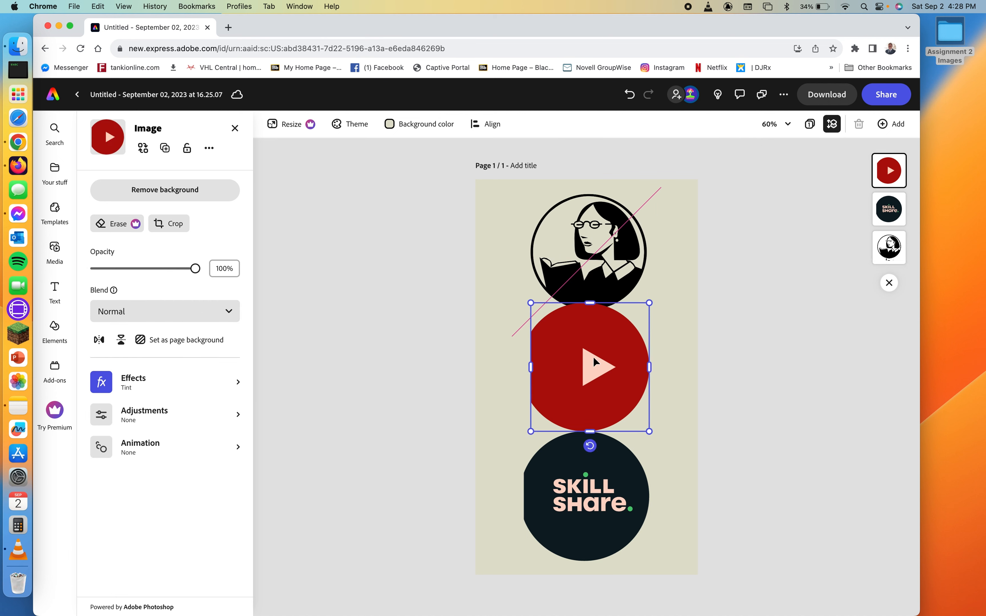
click(169, 223)
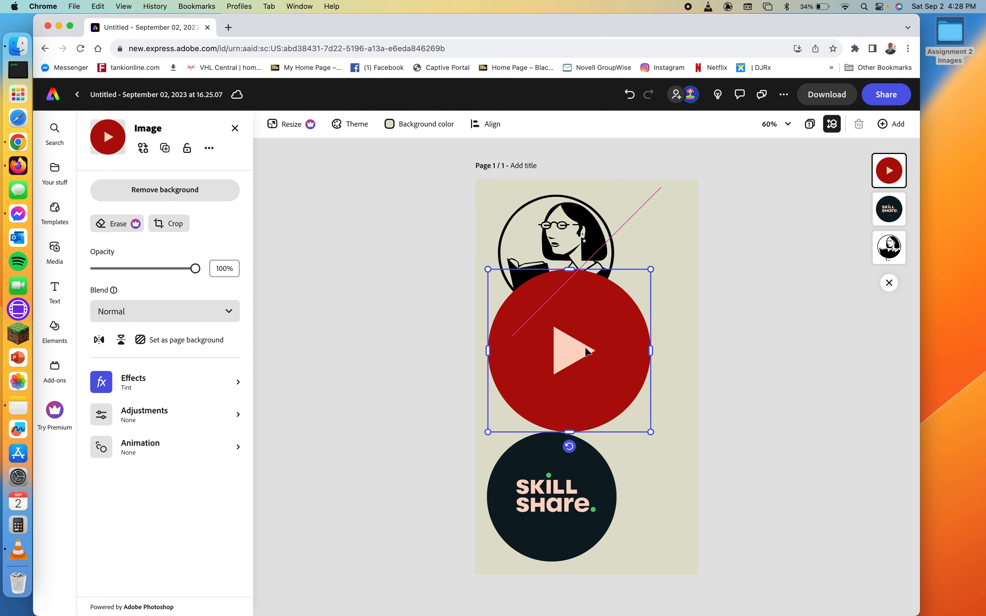
drag(568, 351, 590, 367)
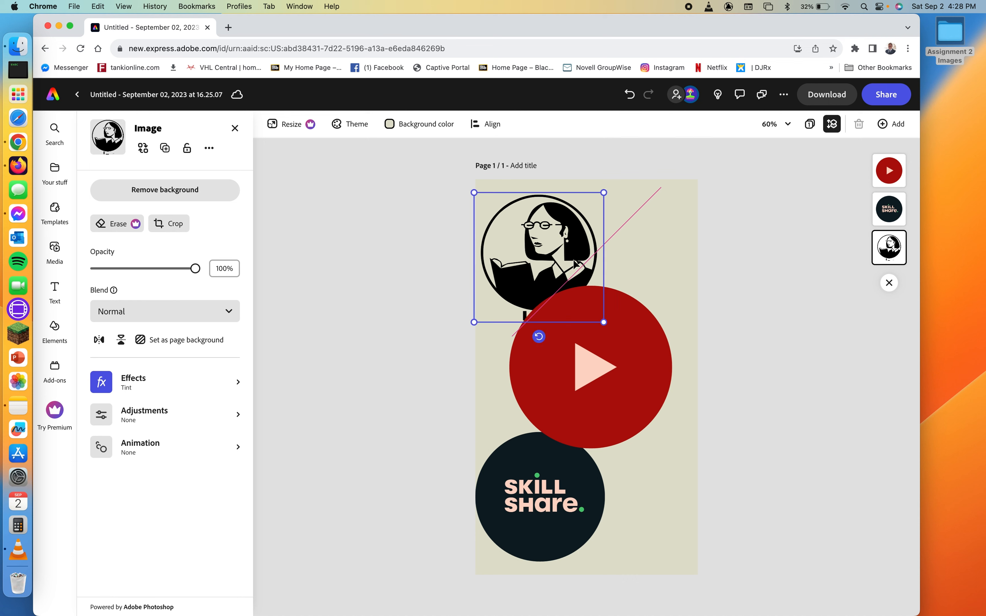
Tighten the Lynda logo's crop area and reselect the YouTube circle below it
click(168, 223)
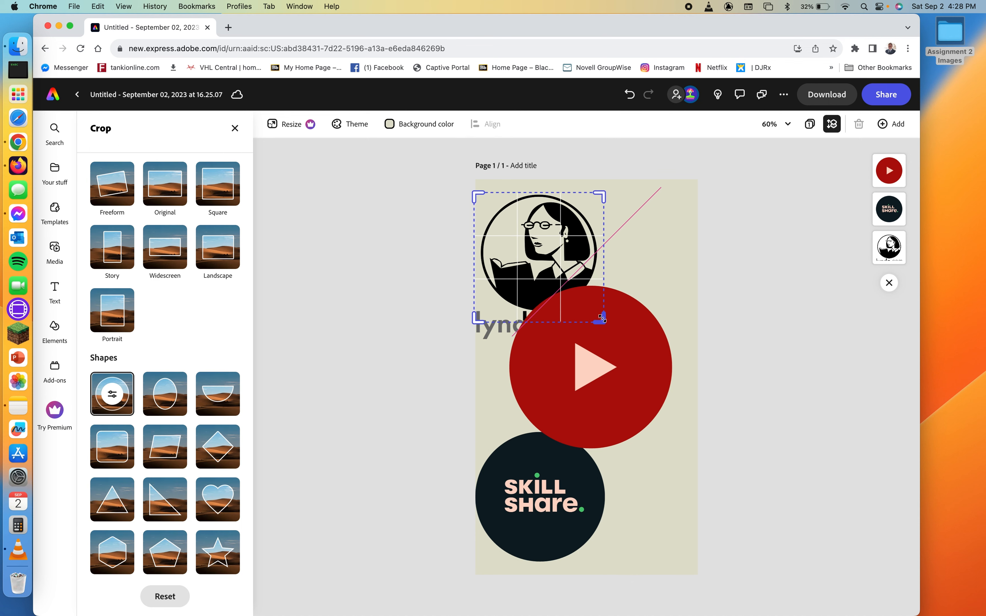
drag(602, 320, 597, 308)
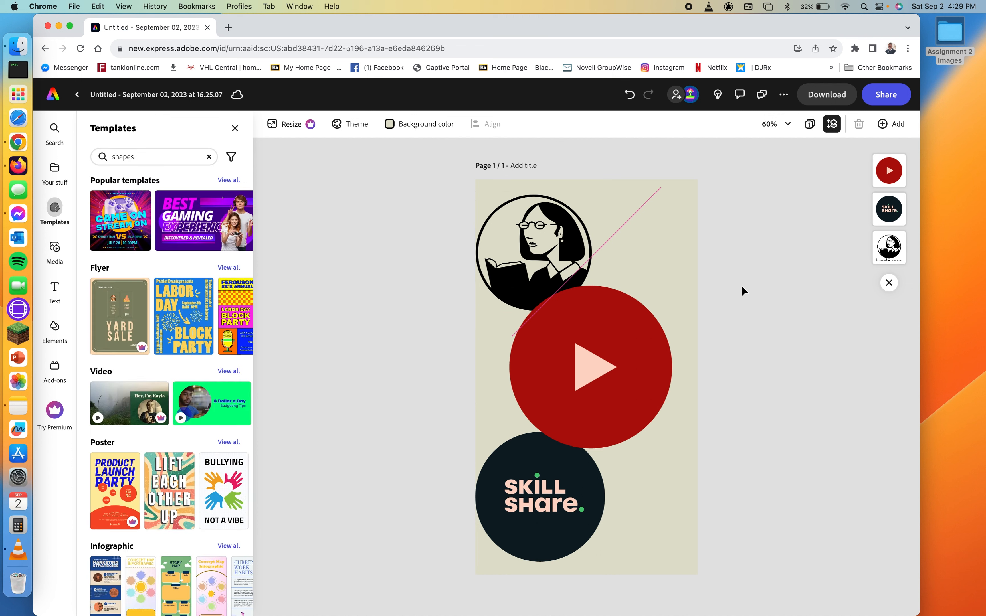
click(532, 252)
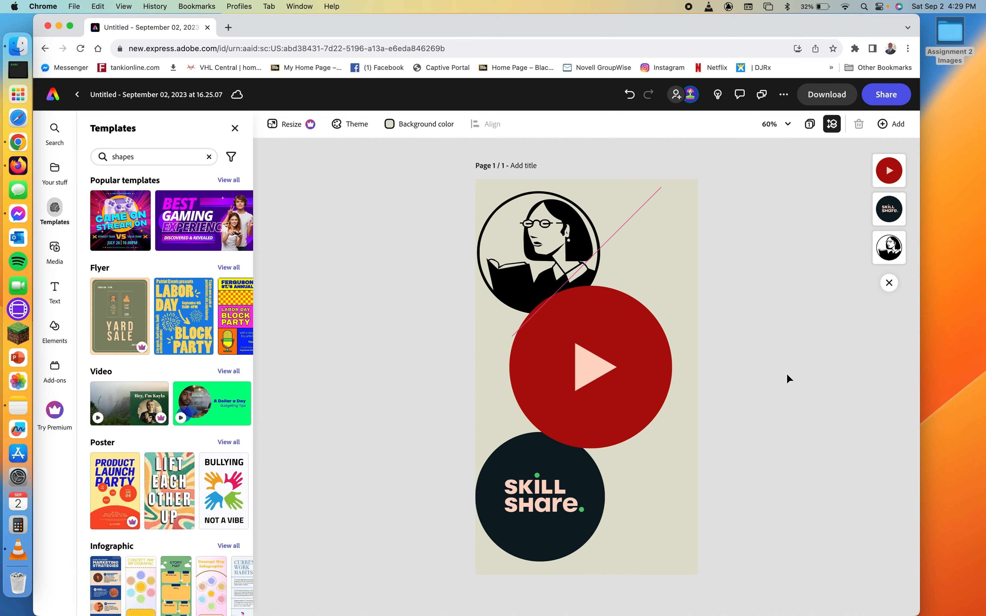
click(590, 369)
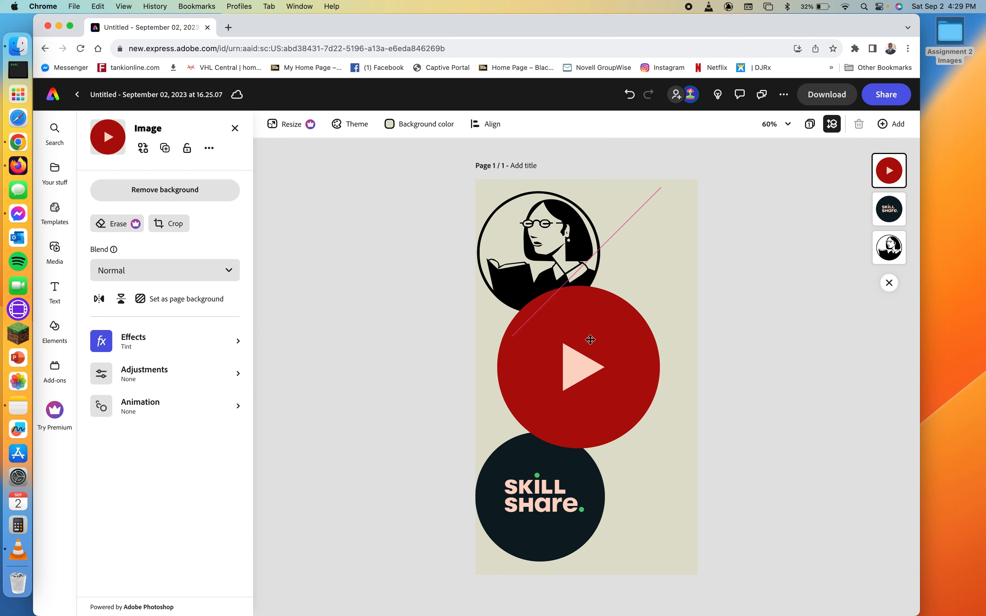
click(577, 368)
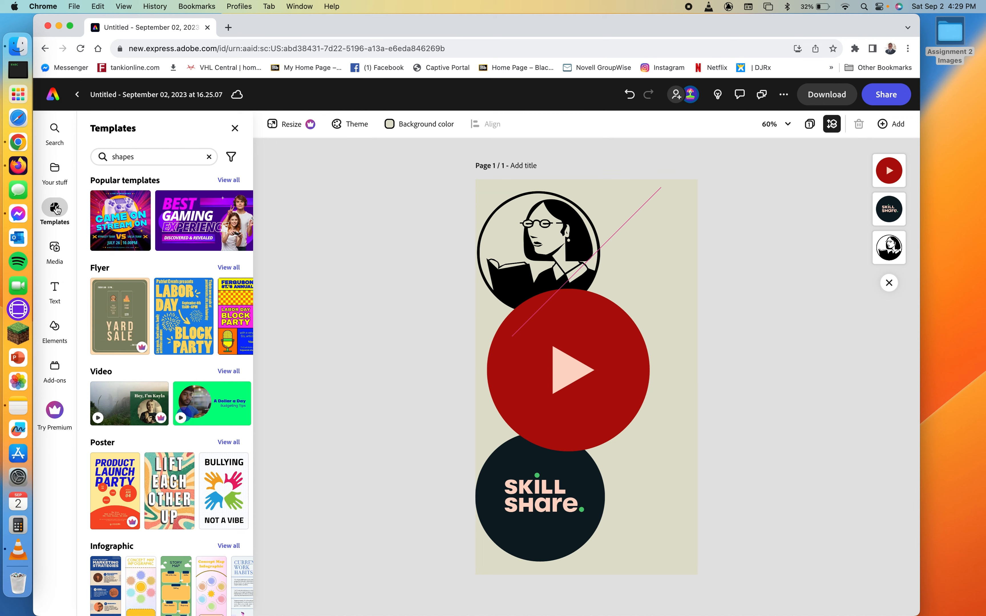
Add a bold serif 'Knowledge' text in a recommended style and rotate it vertical along the right edge
click(54, 291)
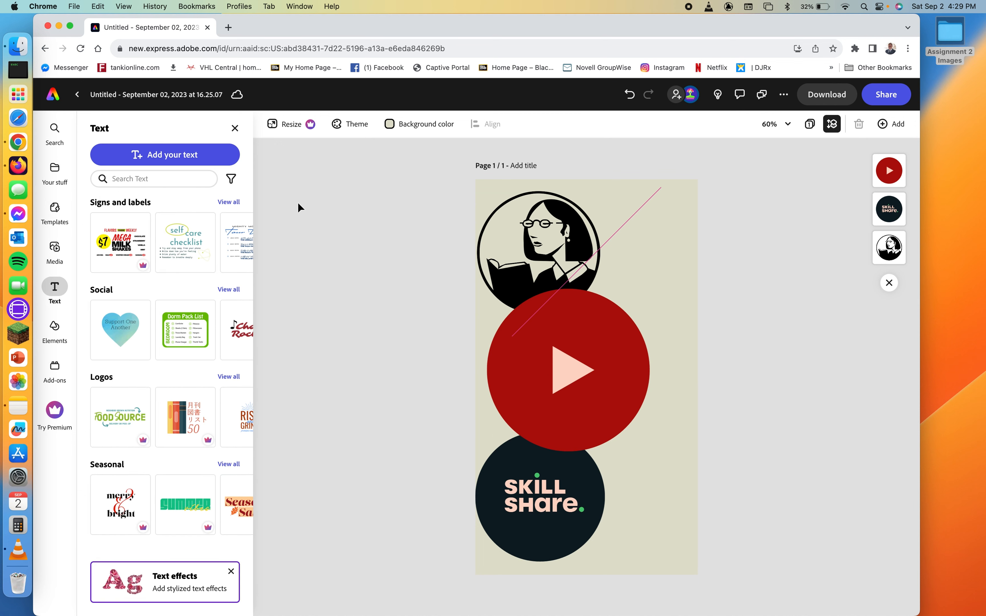
click(165, 155)
text(Knowledge)
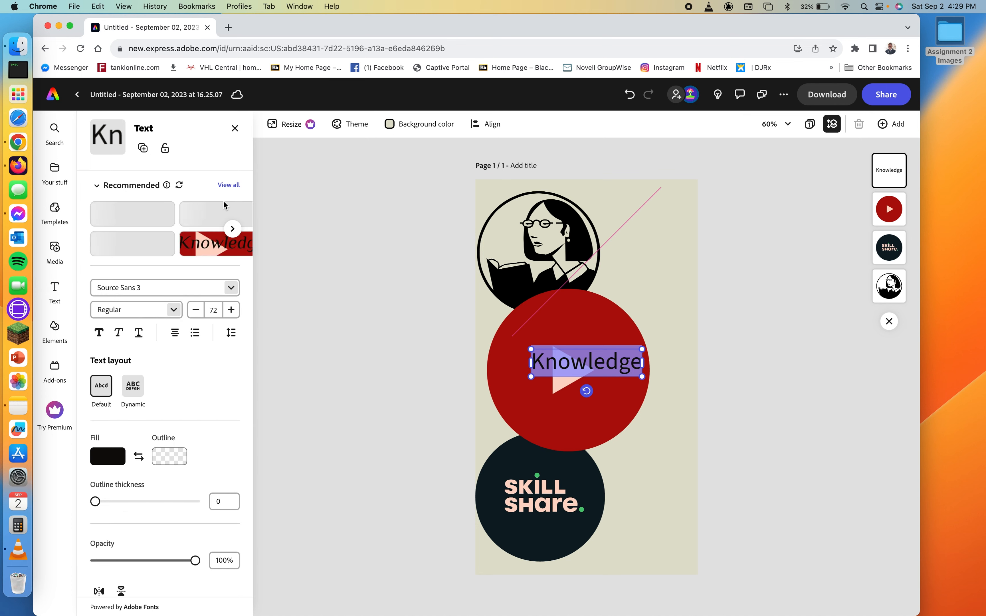
click(233, 229)
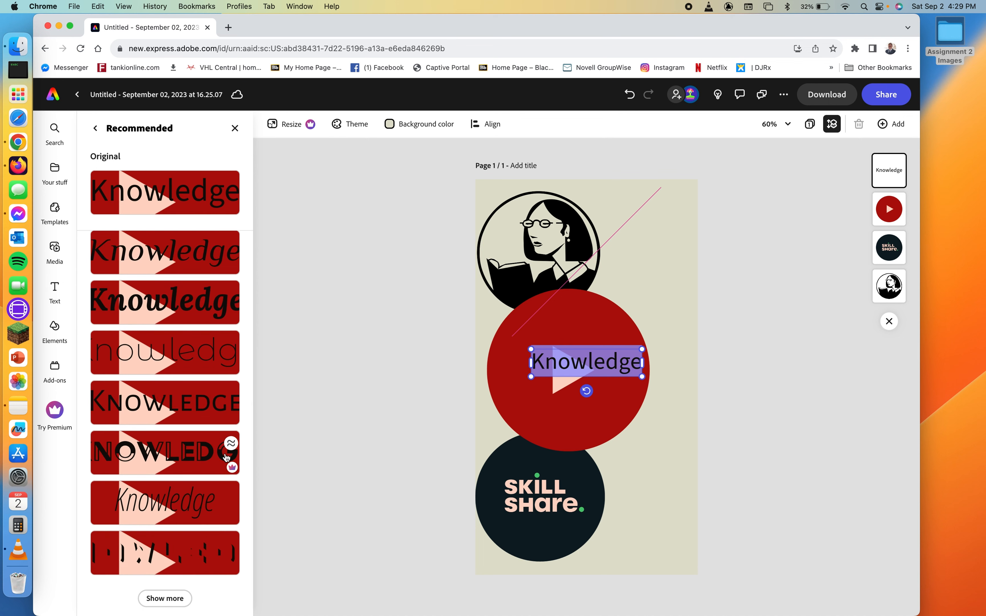
mouse_move(171, 362)
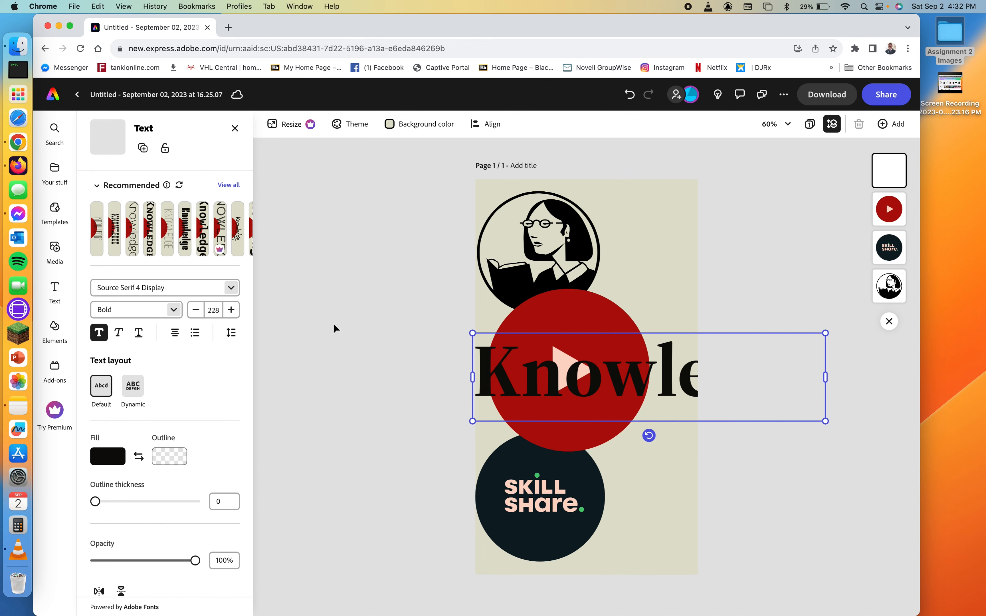
mouse_move(649, 436)
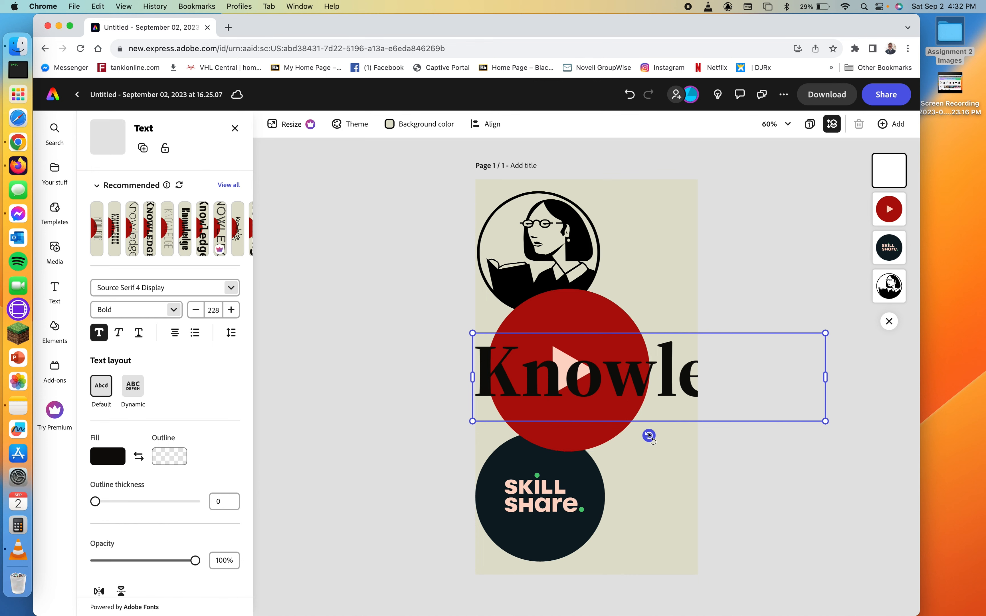
drag(651, 436, 590, 377)
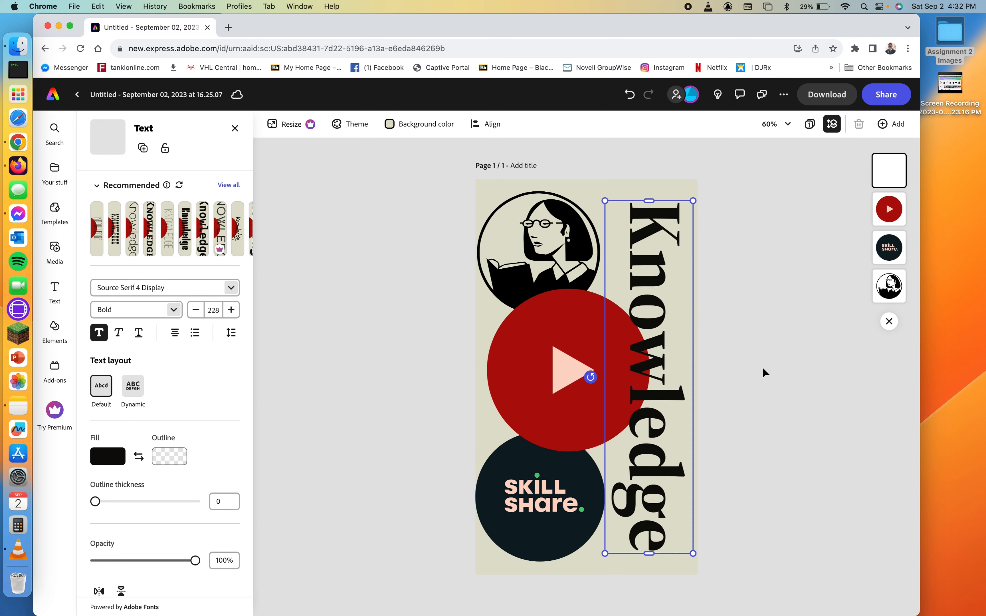
Search Design Assets for 'border' and insert a grunge frame over the page
click(55, 130)
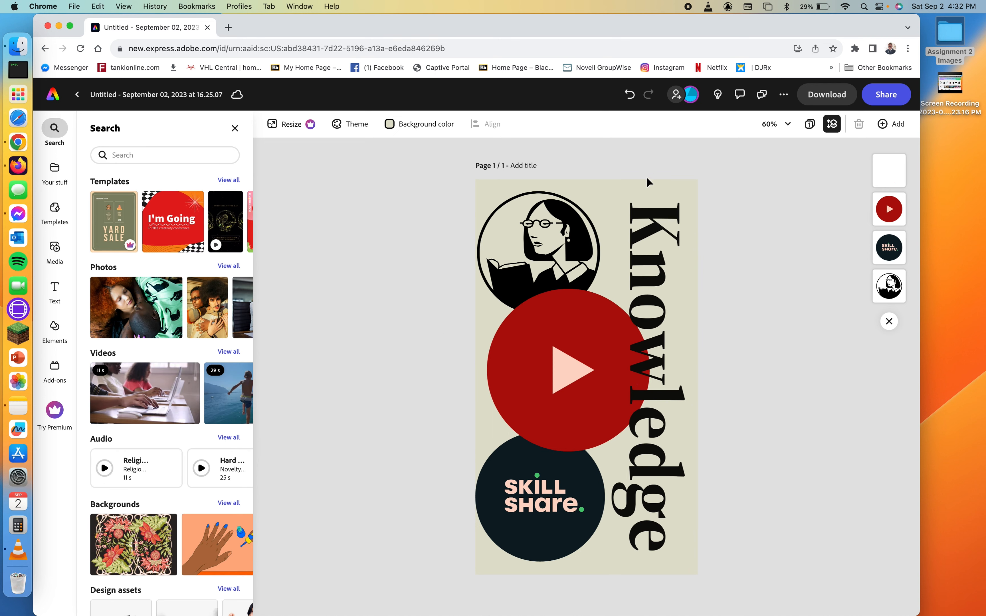
mouse_move(818, 218)
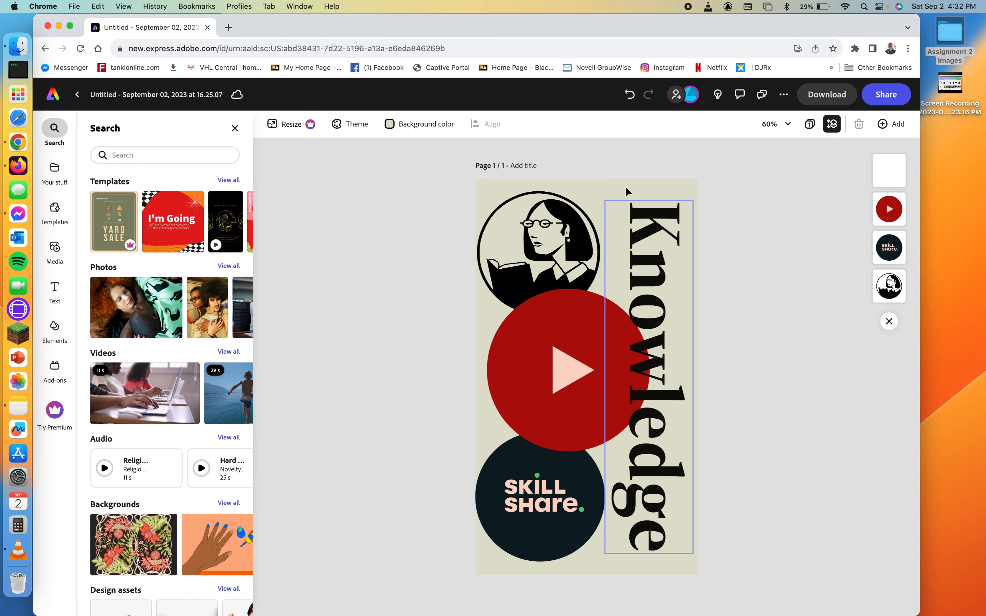
click(538, 252)
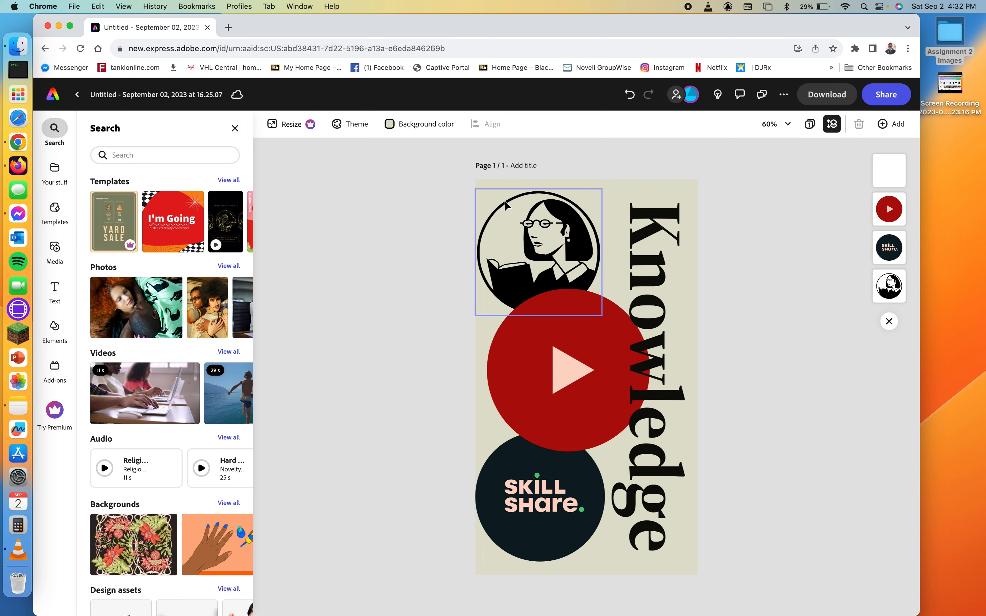
click(165, 155)
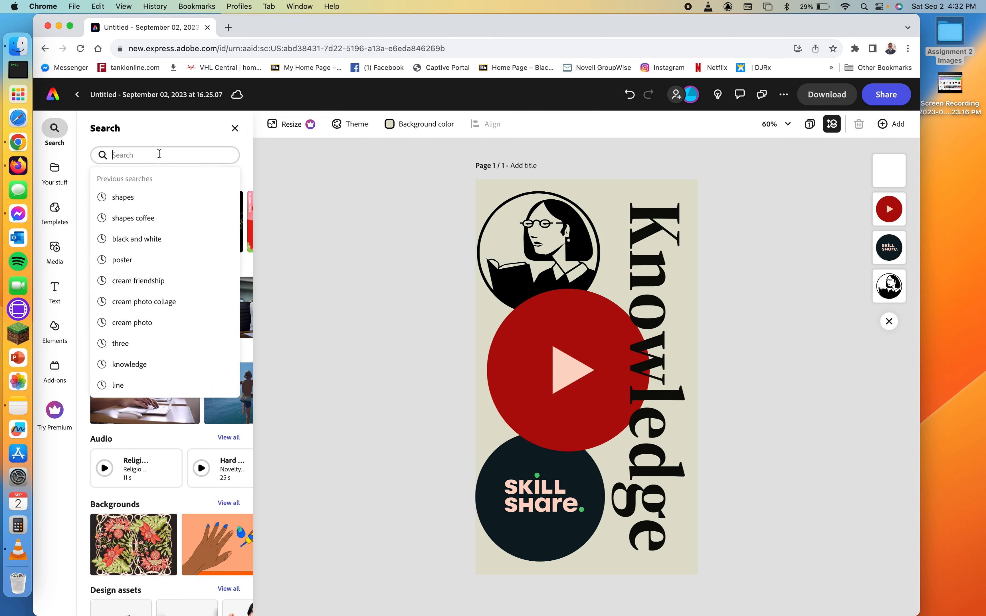
click(55, 331)
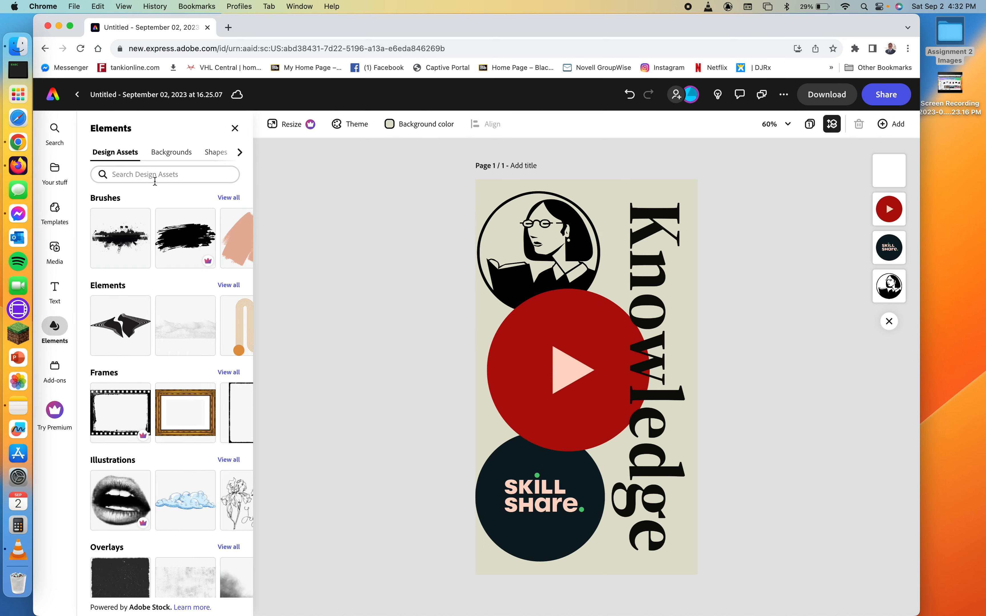
click(570, 370)
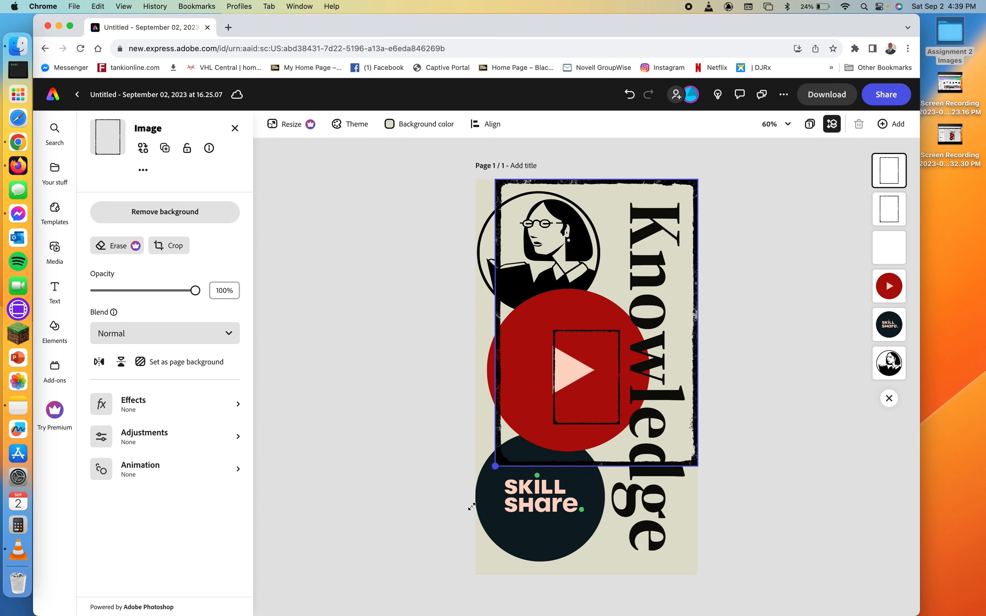
Stretch the grunge frame to full page height and send it behind the other layers
drag(495, 467, 418, 575)
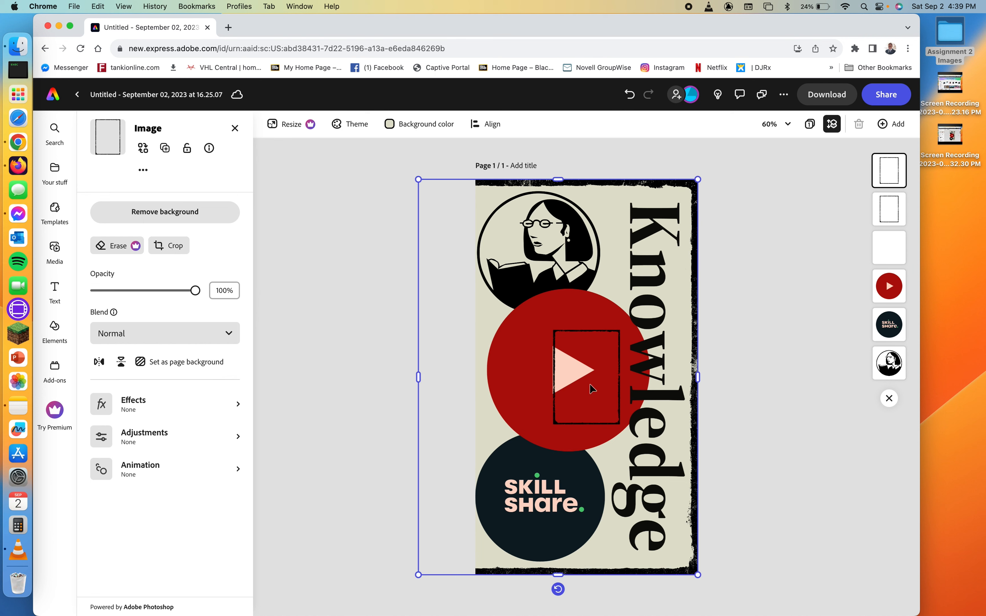
mouse_move(423, 204)
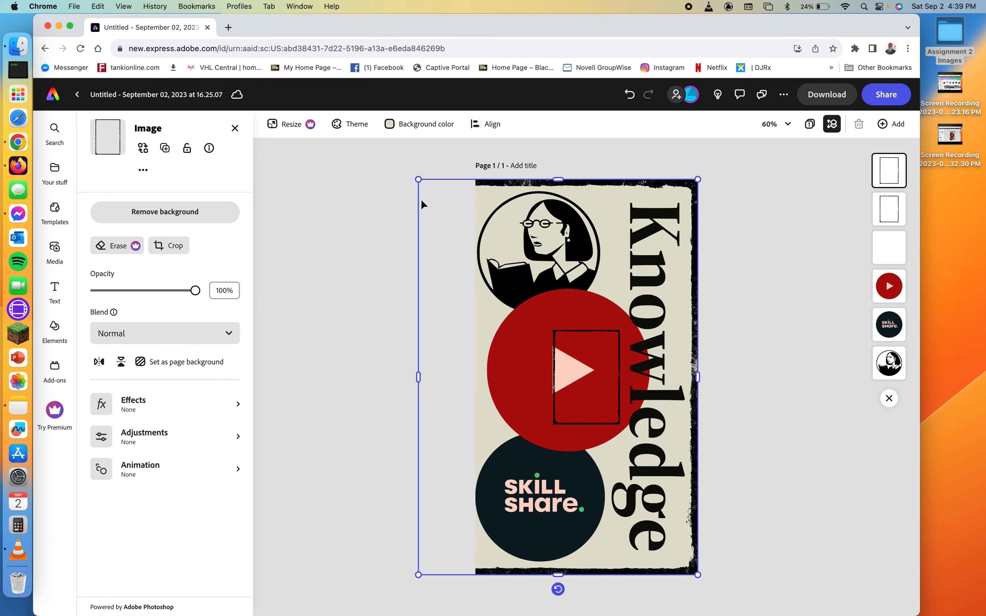
drag(416, 378, 475, 377)
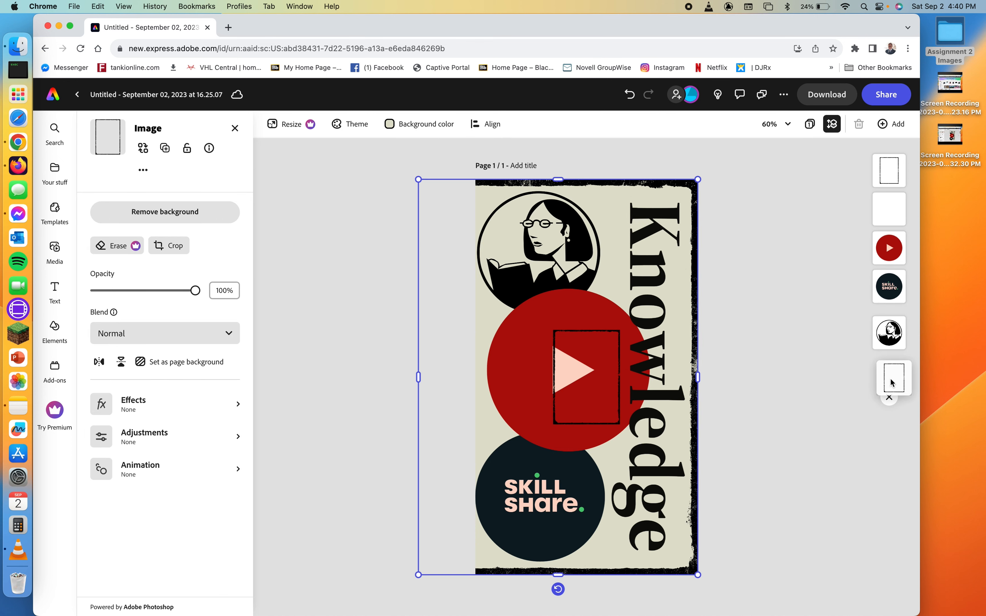
Enlarge a second border frame to fit the page edges
click(587, 370)
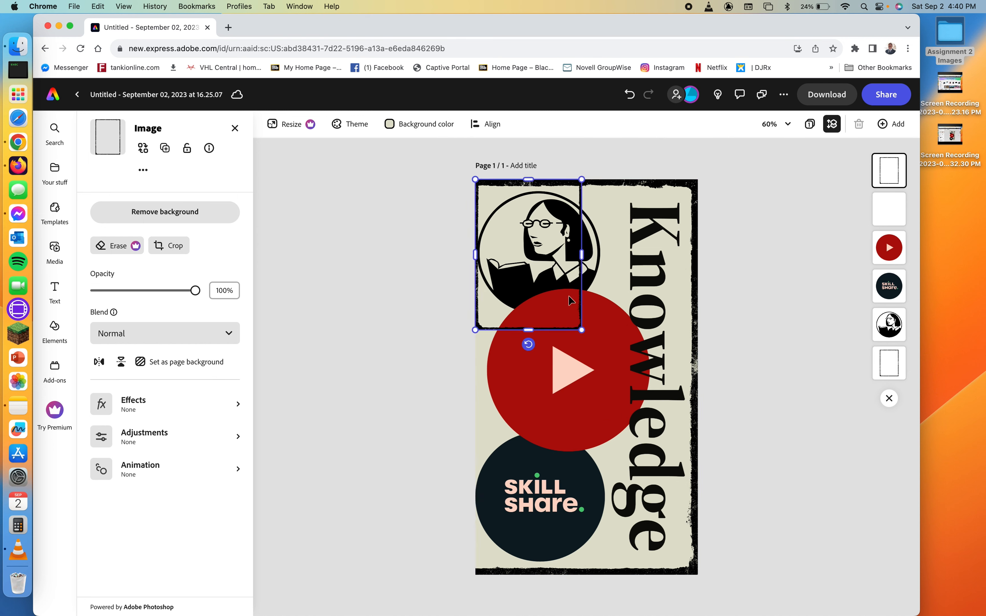
drag(581, 329, 747, 565)
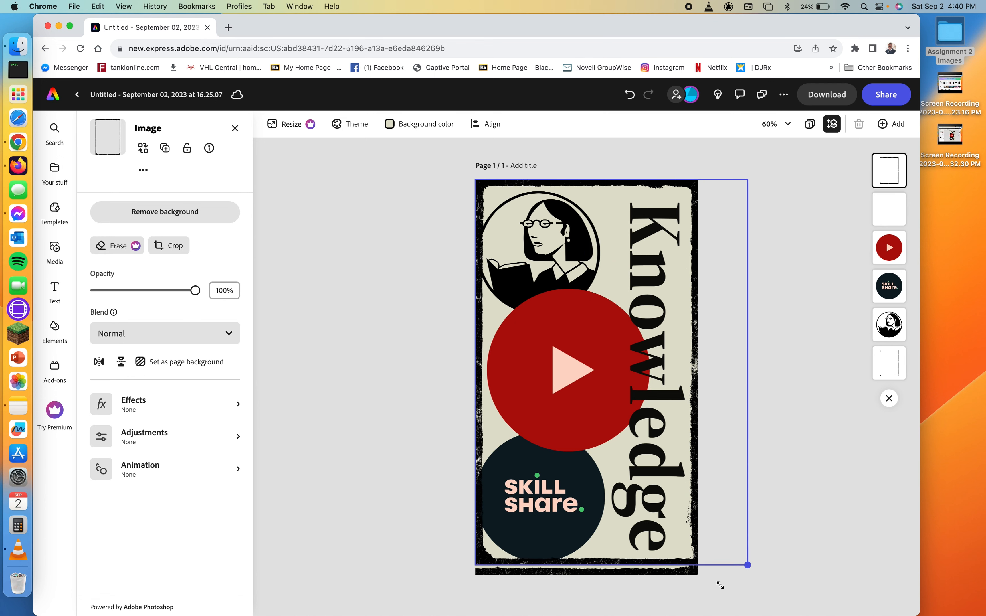
drag(747, 565, 756, 577)
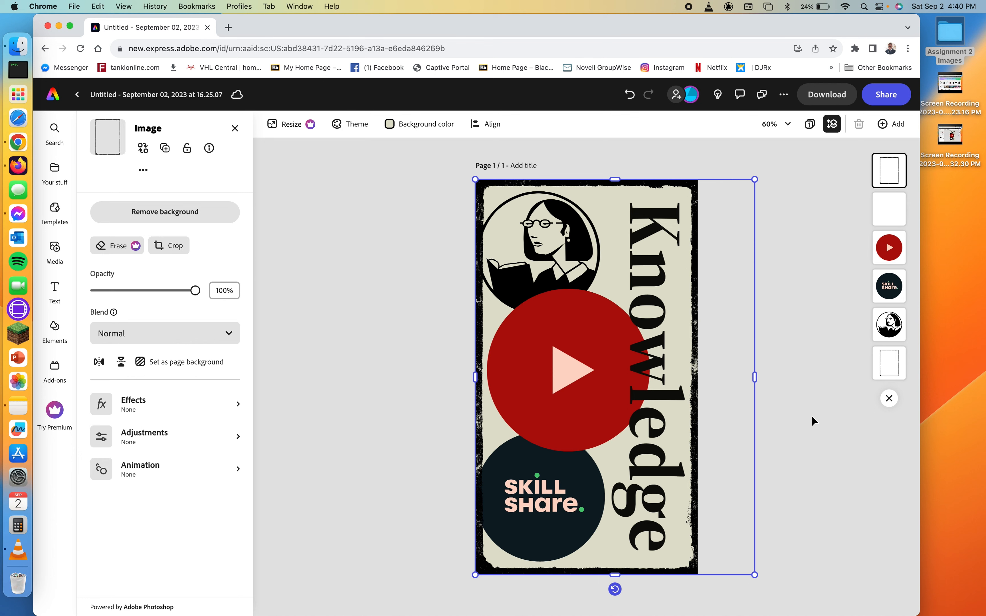
mouse_move(546, 274)
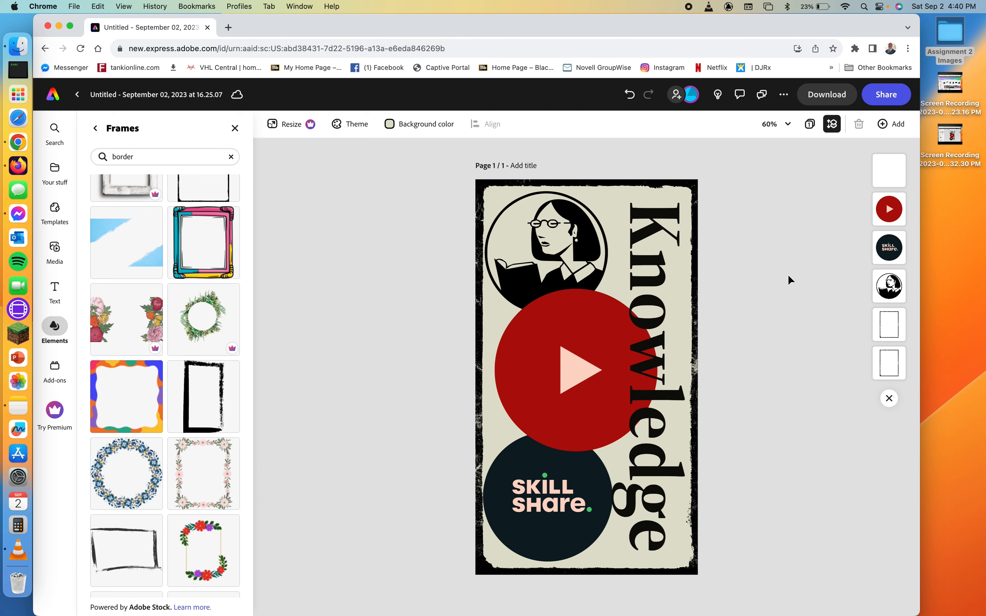
Enlarge the red YouTube circle slightly and centre it between the Lynda and Skillshare circles
click(573, 370)
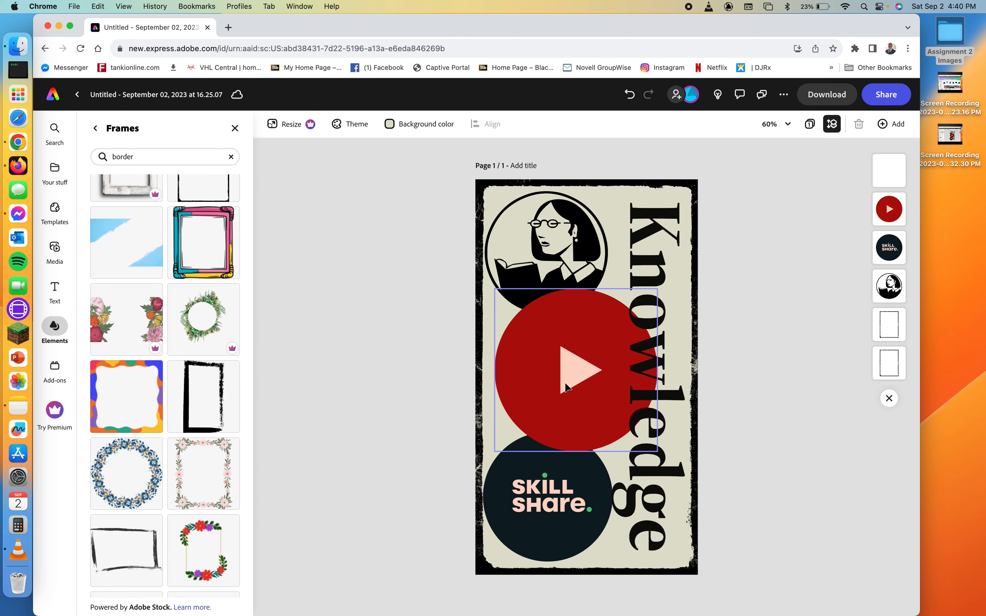
click(569, 370)
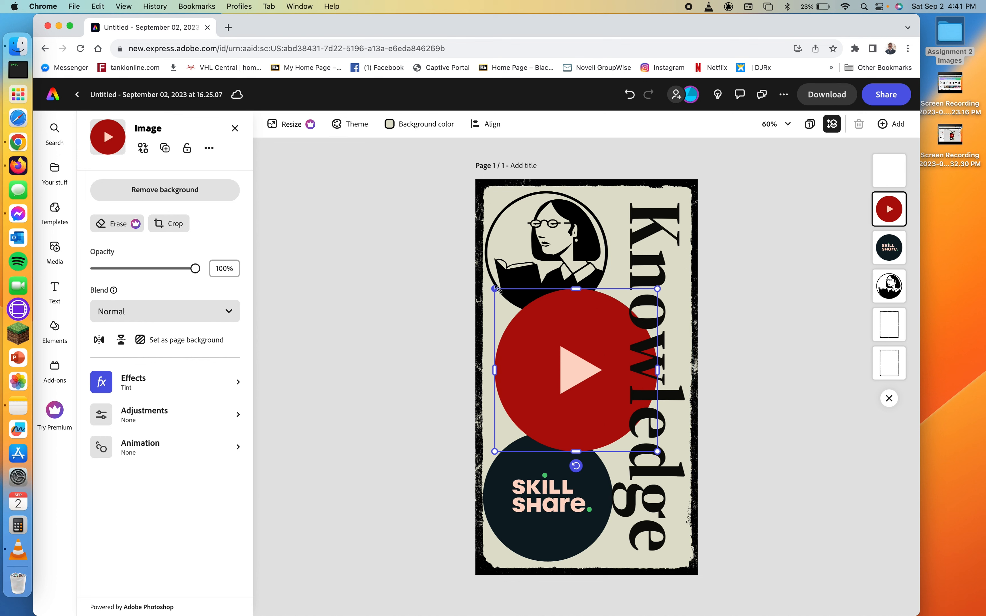
drag(577, 374, 577, 362)
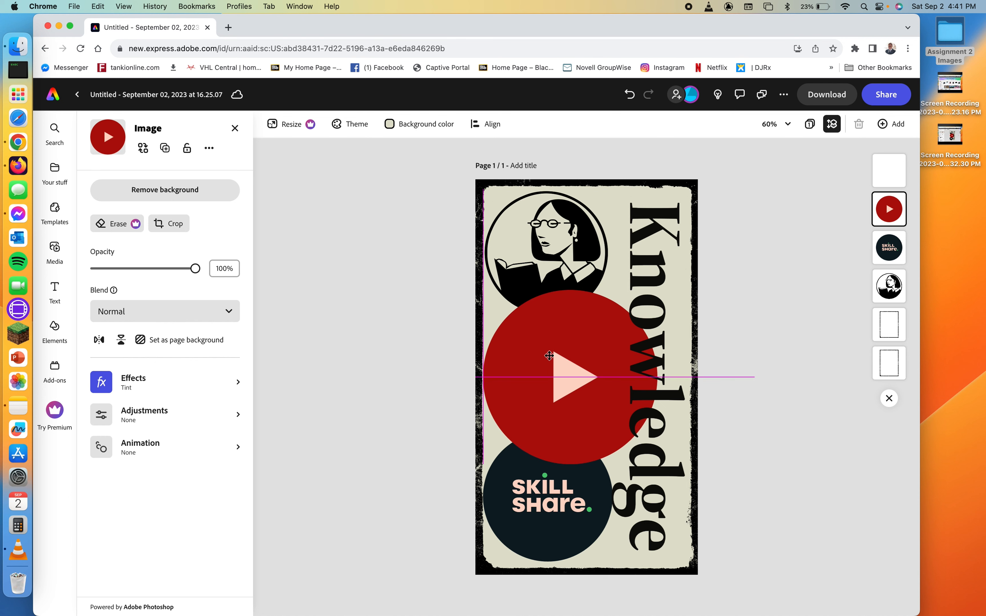
click(569, 376)
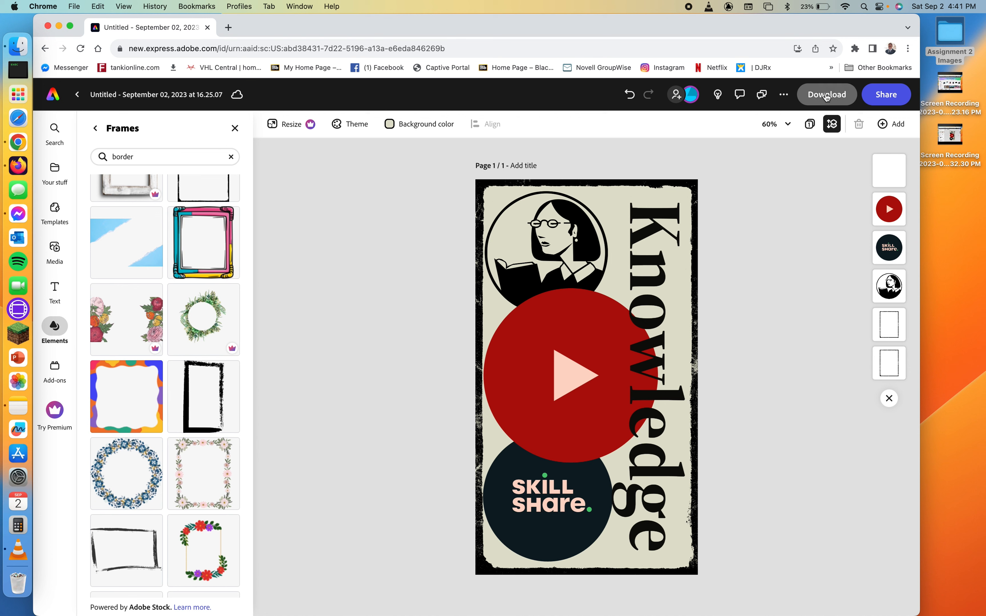
Download the finished poster as a JPG and confirm it in Chrome's downloads list
click(826, 94)
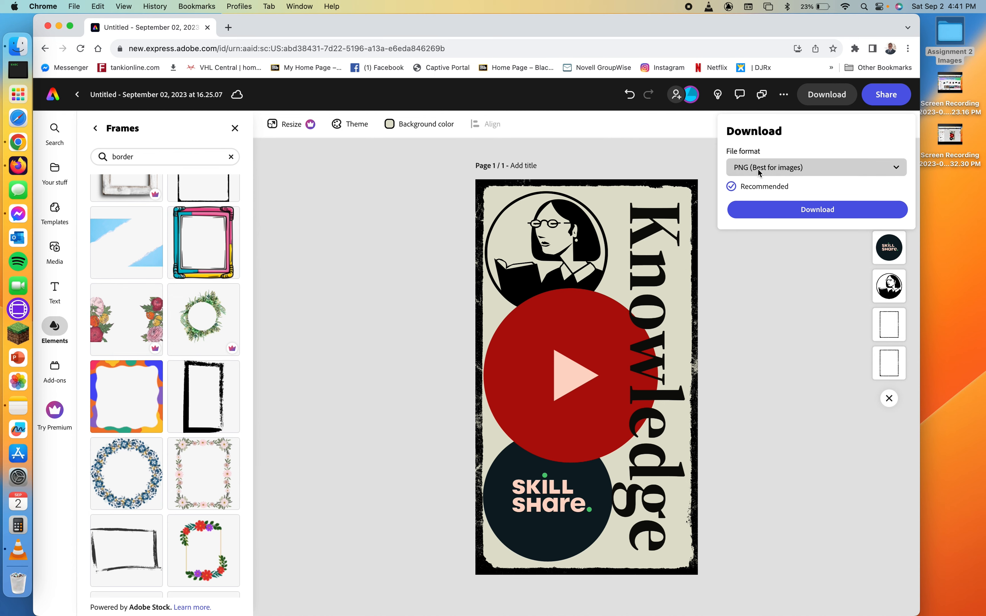
click(816, 167)
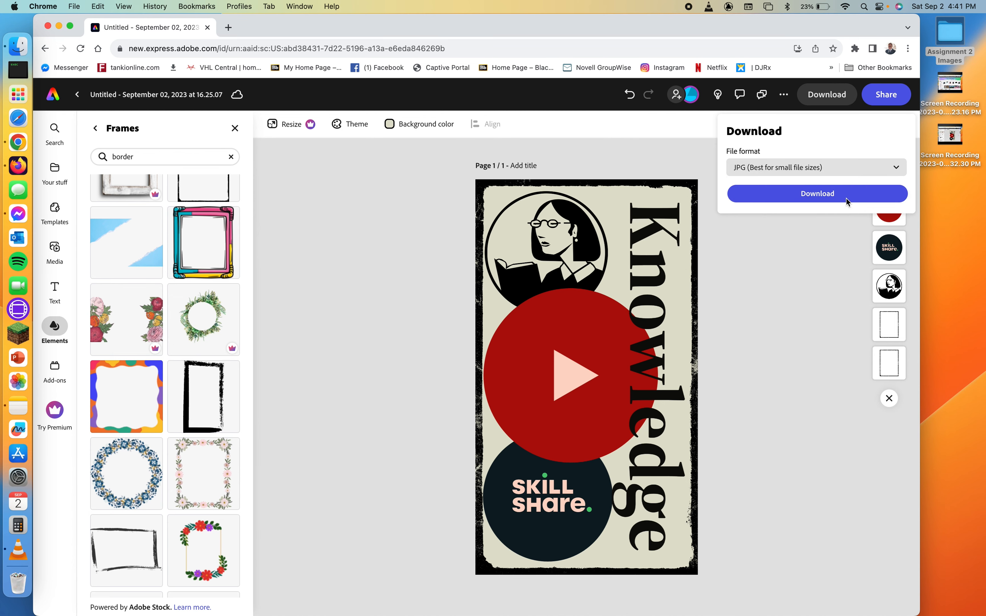
click(817, 193)
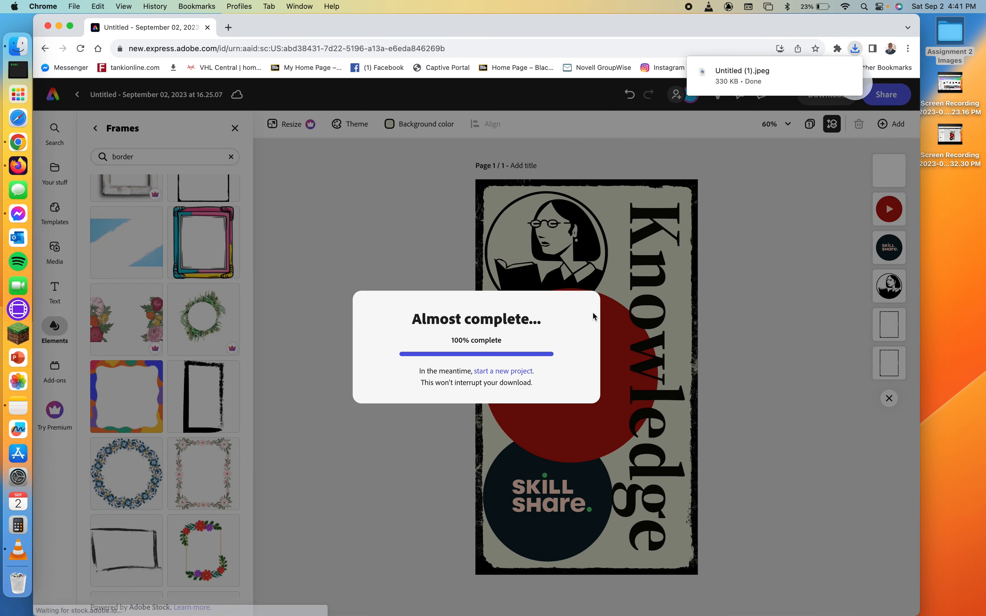
click(856, 49)
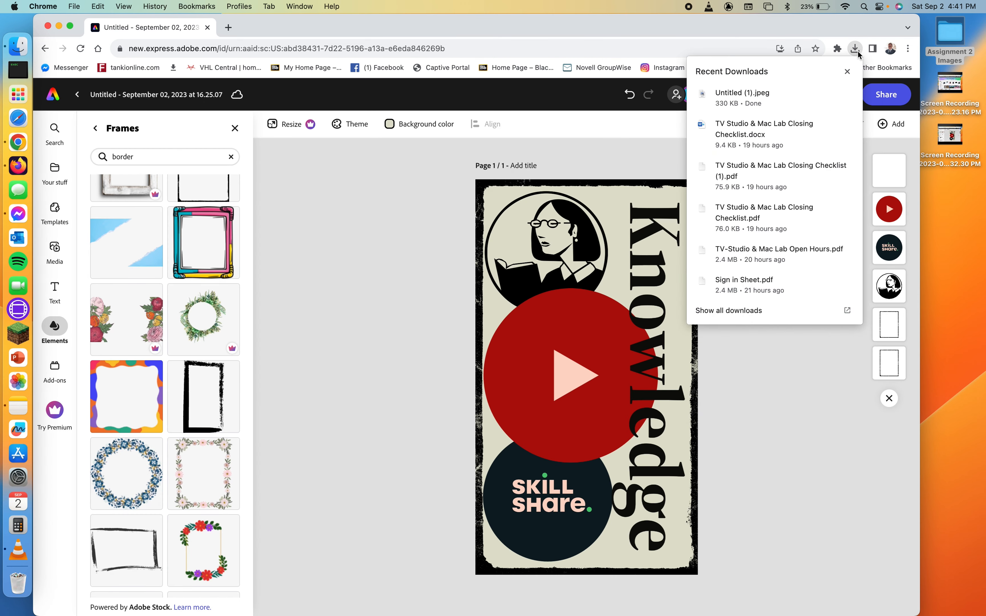